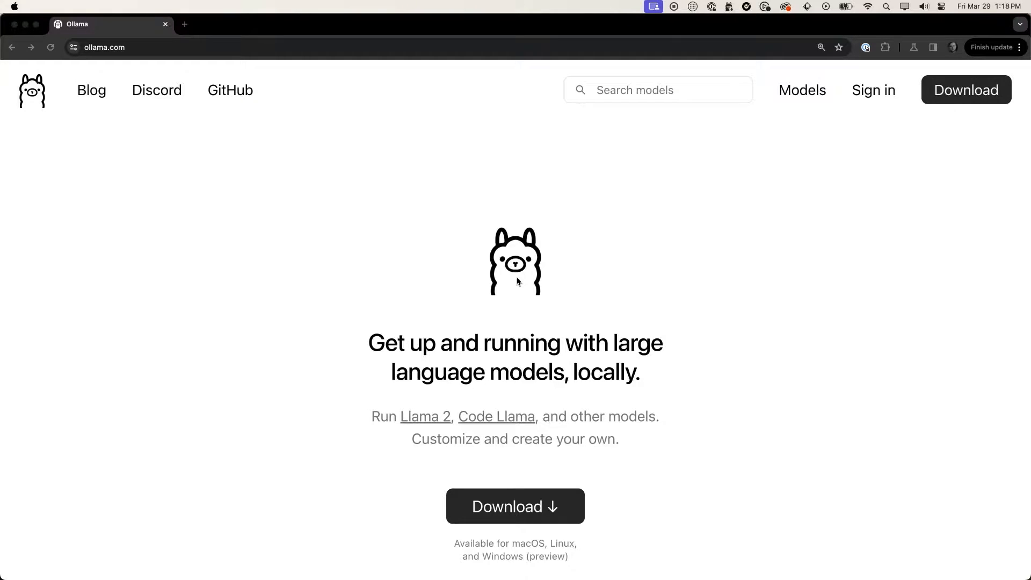
{"action": "mouse_move", "coordinate": [370, 260]}
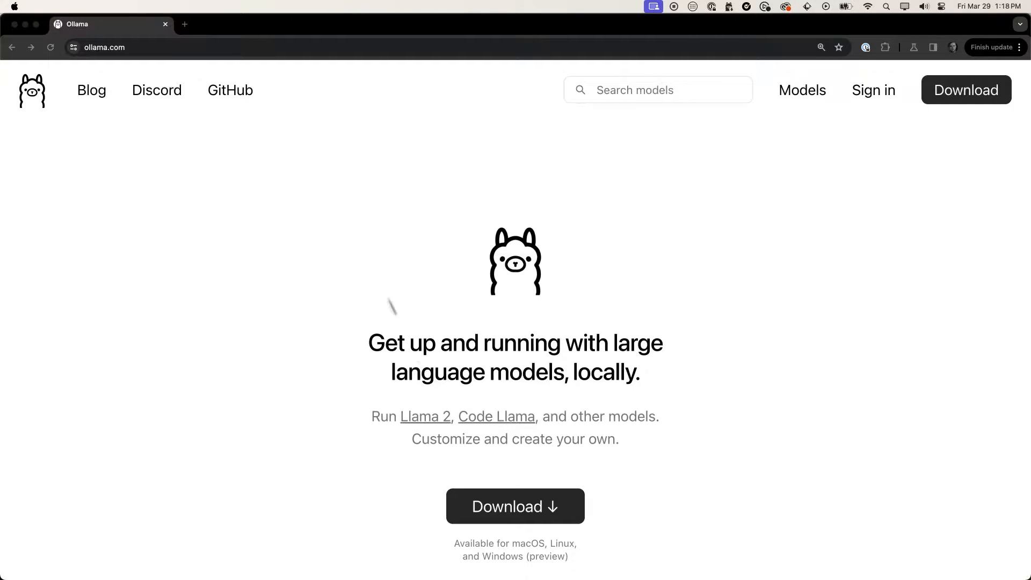
{"action": "mouse_move", "coordinate": [125, 66]}
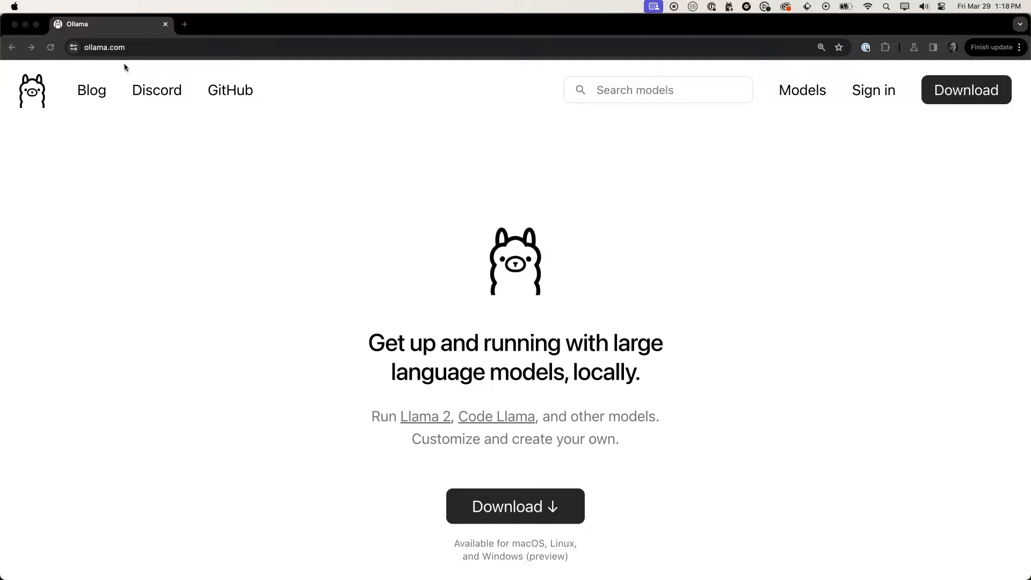
{"action": "mouse_move", "coordinate": [619, 327]}
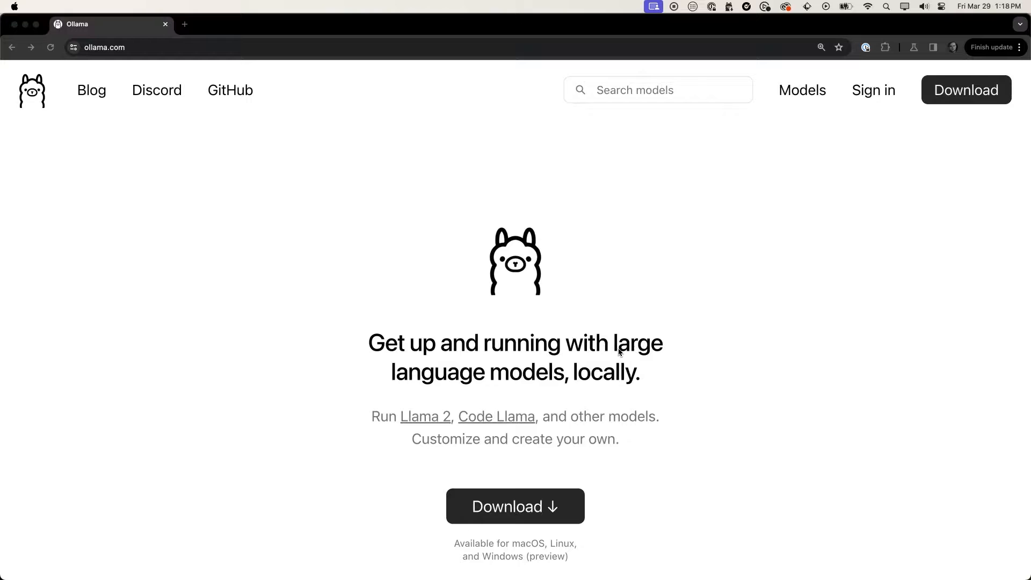
{"action": "mouse_move", "coordinate": [551, 398]}
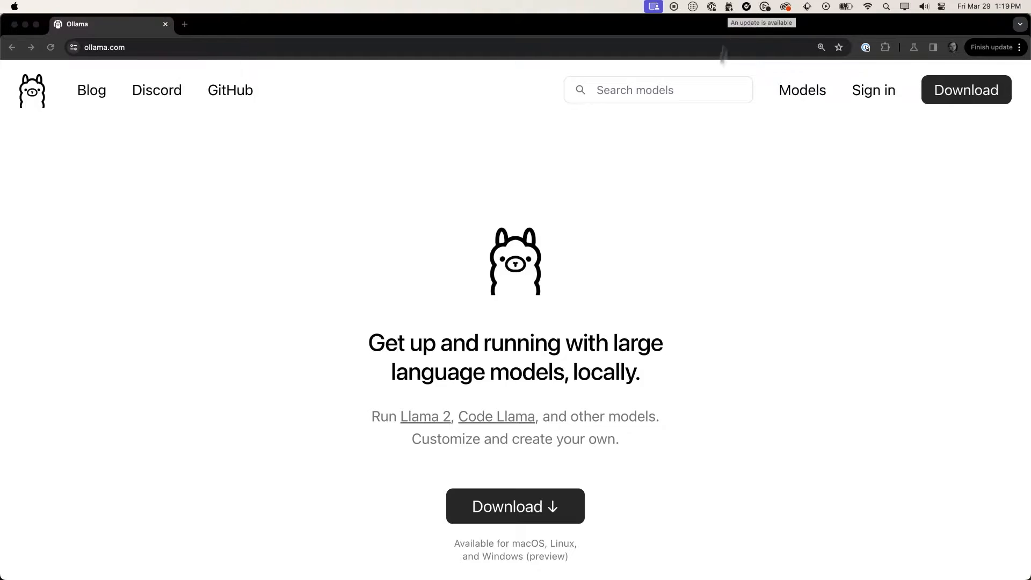
{"action": "mouse_move", "coordinate": [633, 311]}
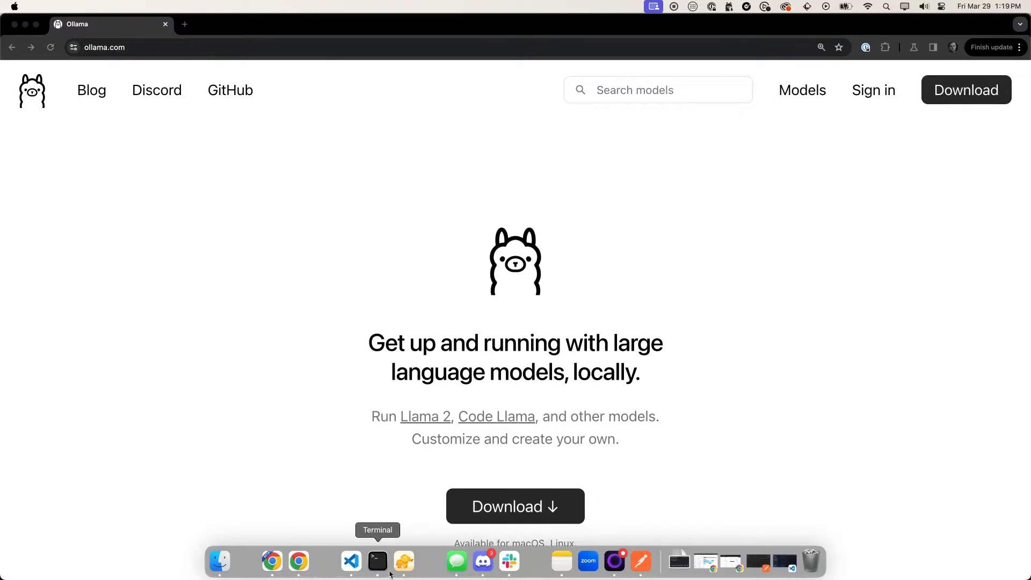
Run ollama --help and ollama list to show commands and installed models (codellama, gemma, stable-code)
{"action": "left_click", "coordinate": [377, 561]}
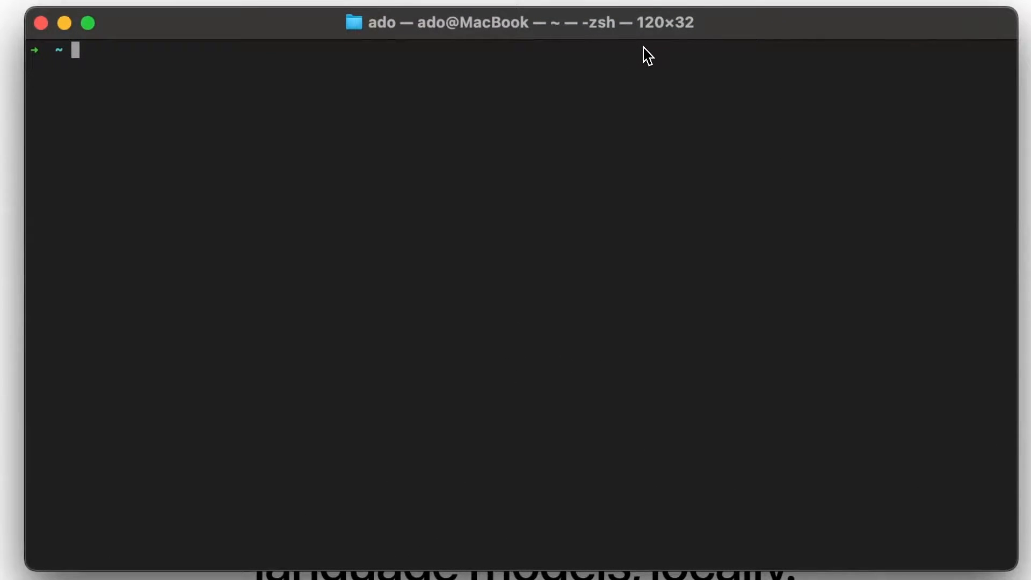
{"action": "type", "text": "ollama --help"}
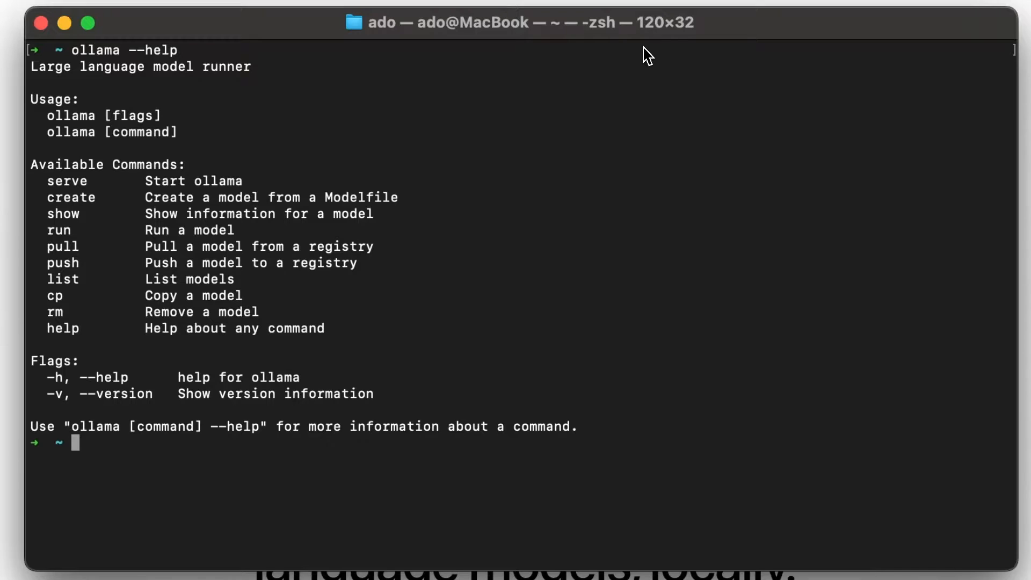
{"action": "mouse_move", "coordinate": [157, 140]}
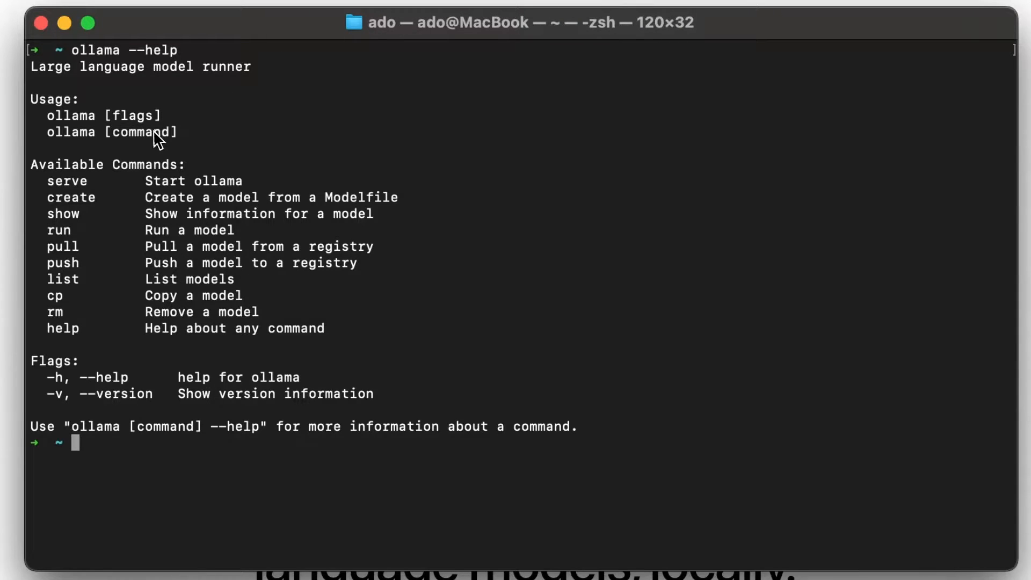
{"action": "mouse_move", "coordinate": [105, 223]}
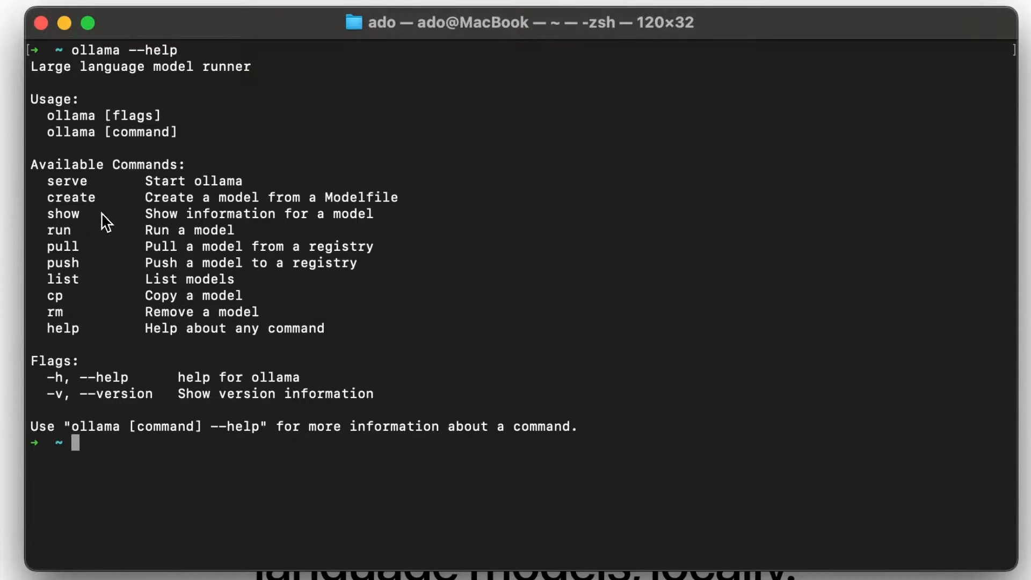
{"action": "mouse_move", "coordinate": [183, 187]}
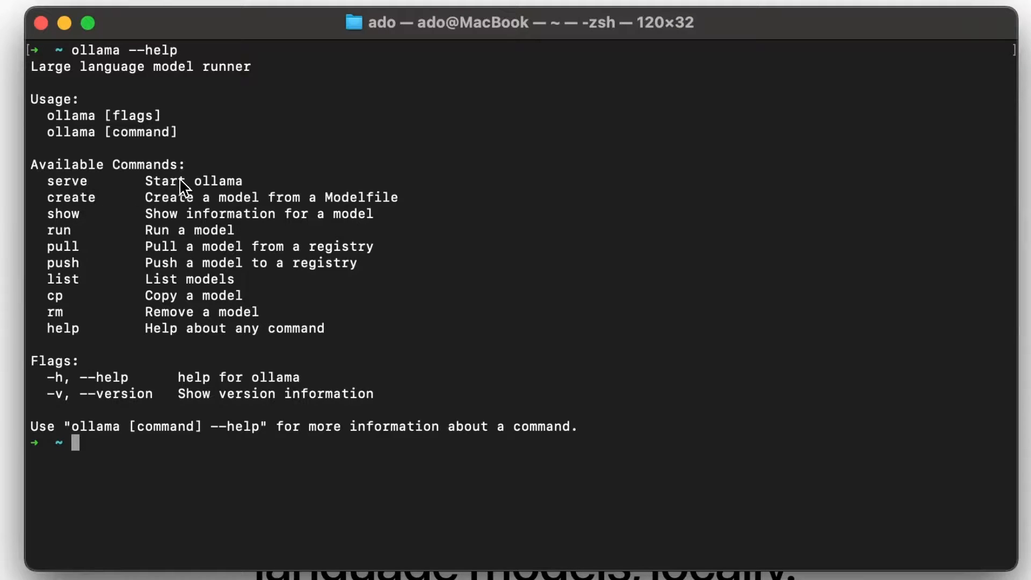
{"action": "mouse_move", "coordinate": [166, 240]}
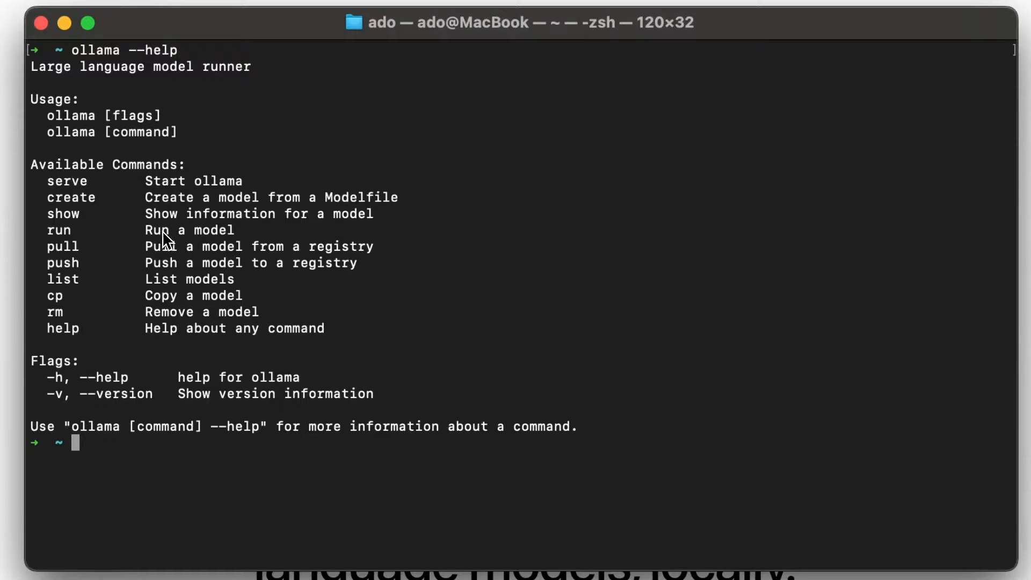
{"action": "mouse_move", "coordinate": [108, 263]}
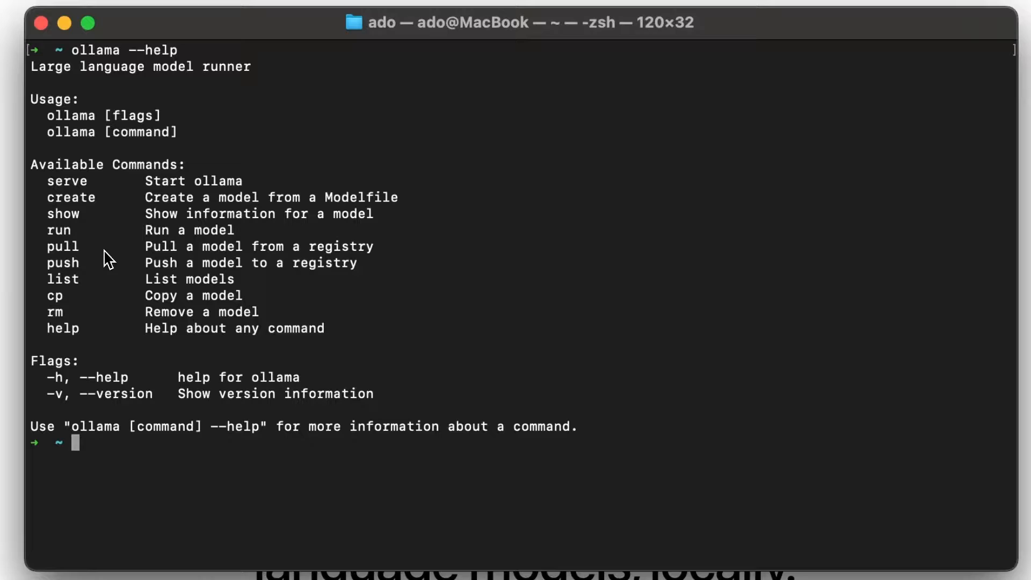
{"action": "mouse_move", "coordinate": [115, 279]}
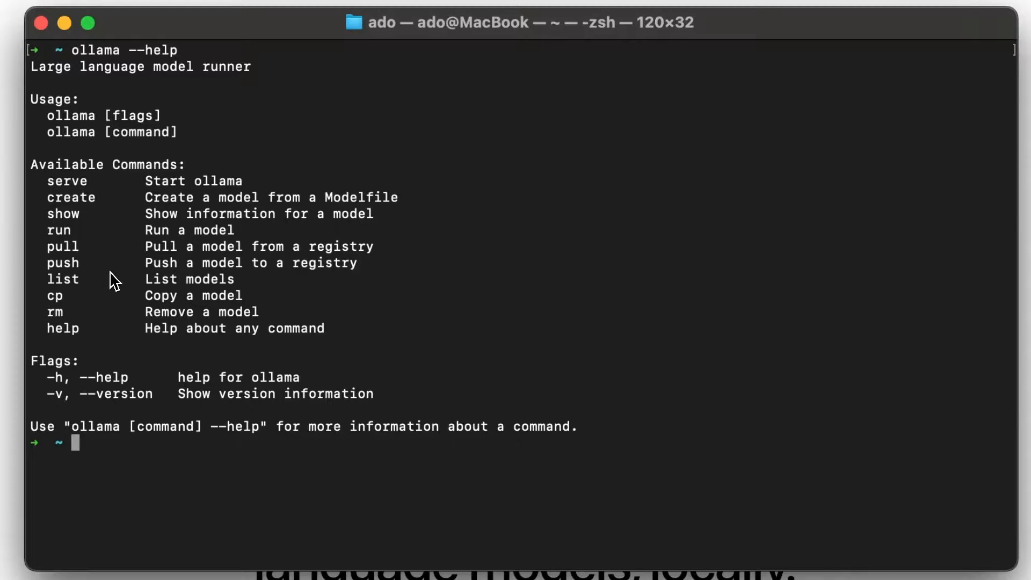
{"action": "mouse_move", "coordinate": [396, 289]}
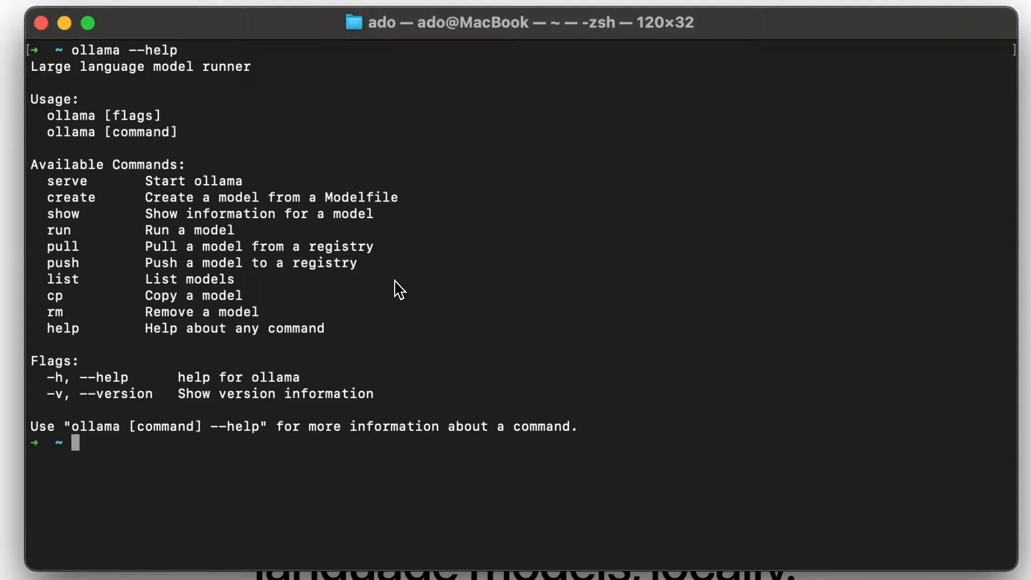
{"action": "type", "text": "ollama list"}
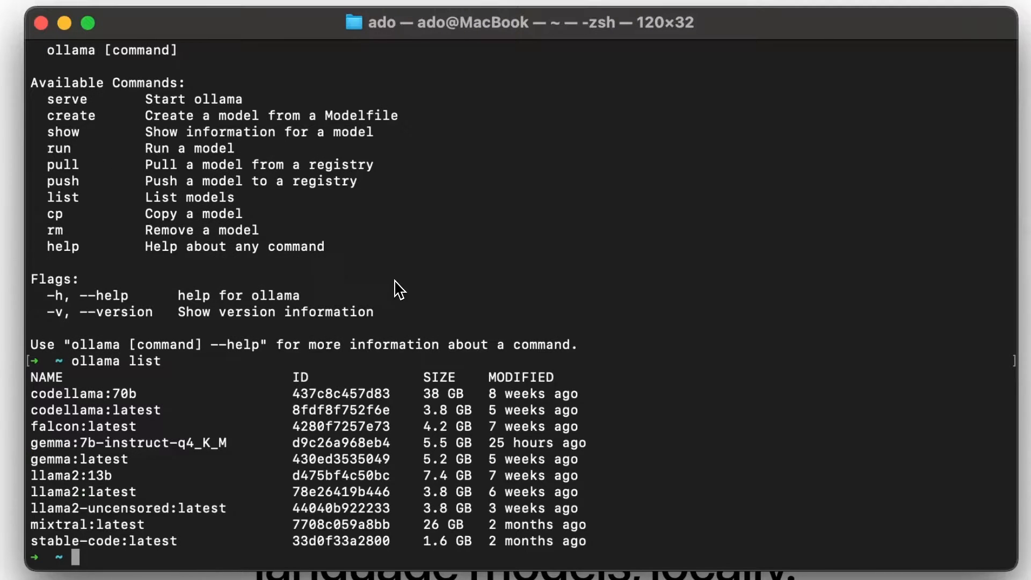
{"action": "mouse_move", "coordinate": [105, 412]}
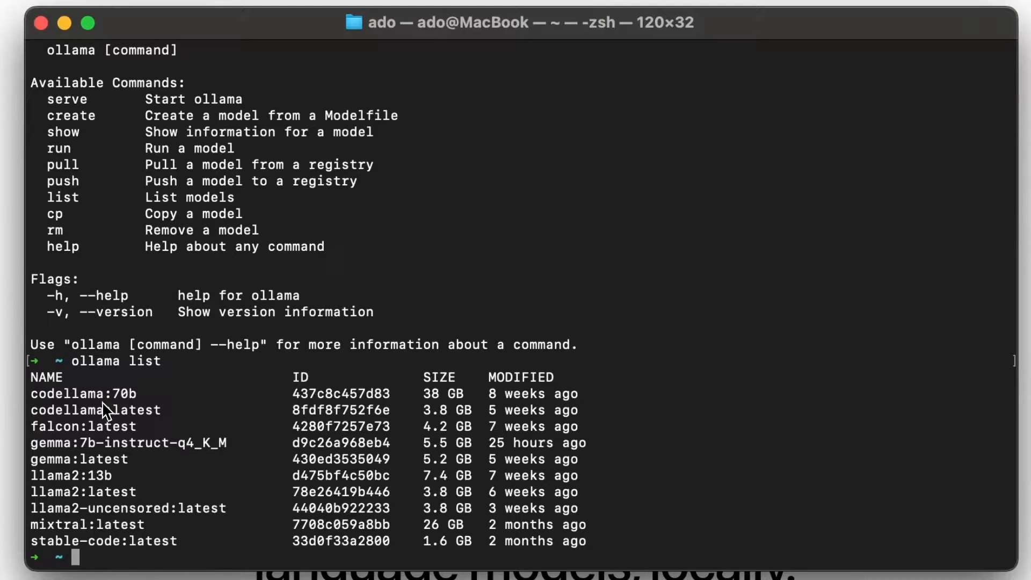
{"action": "mouse_move", "coordinate": [111, 424]}
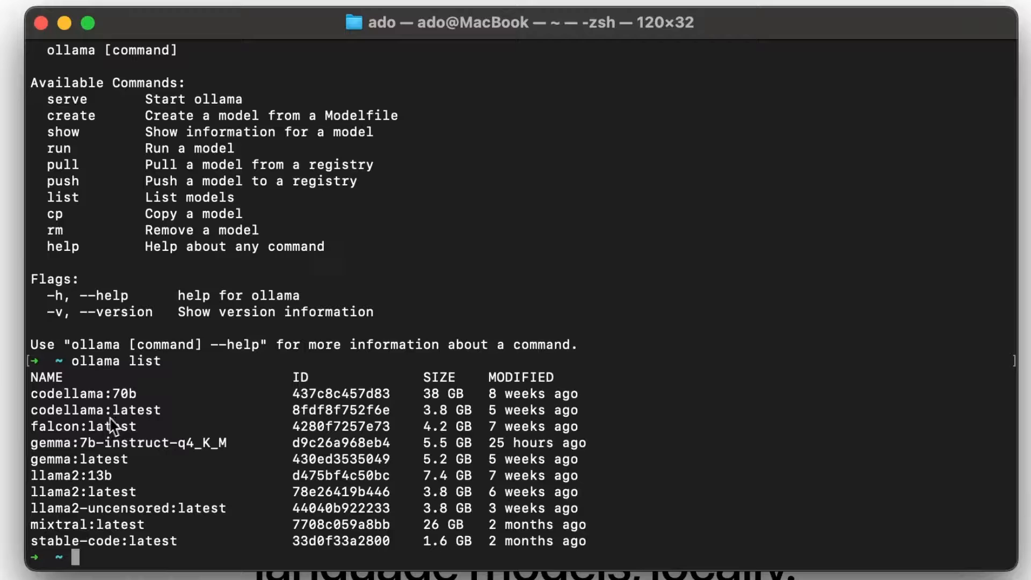
{"action": "mouse_move", "coordinate": [75, 480]}
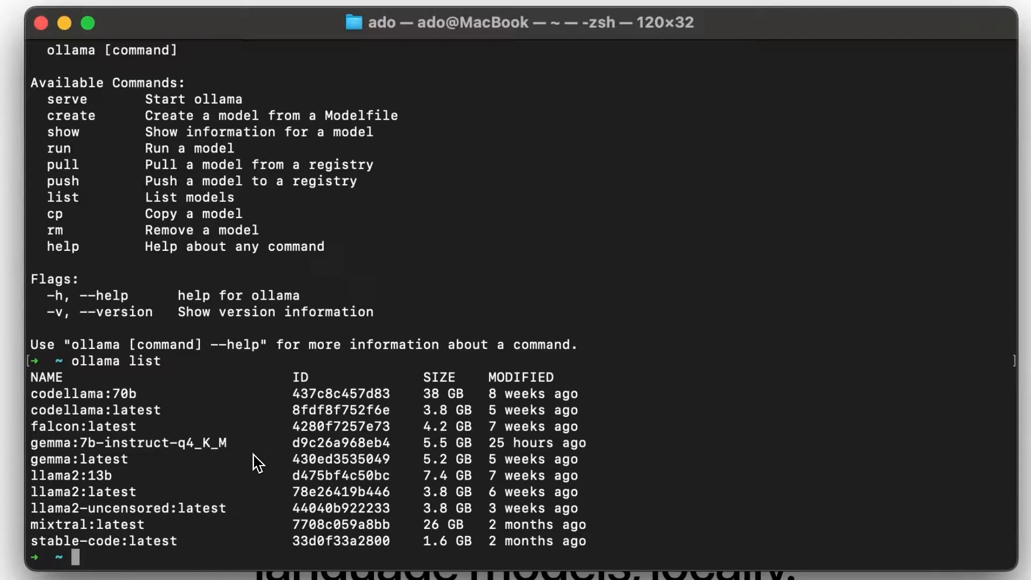
Run gemma:latest and ask it to write a JavaScript function to add two numbers
{"action": "type", "text": "ollama run"}
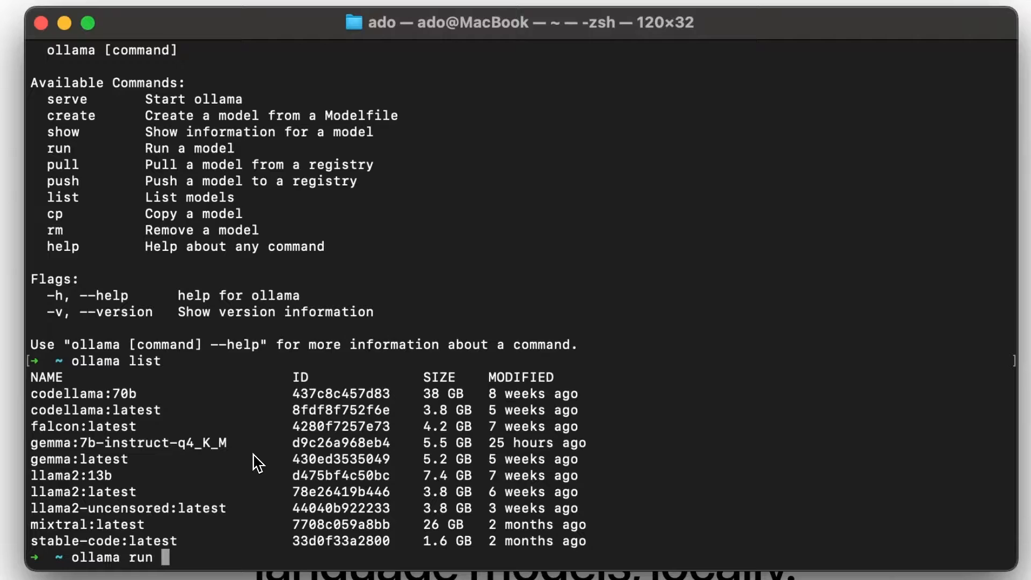
{"action": "type", "text": "gemma:latest"}
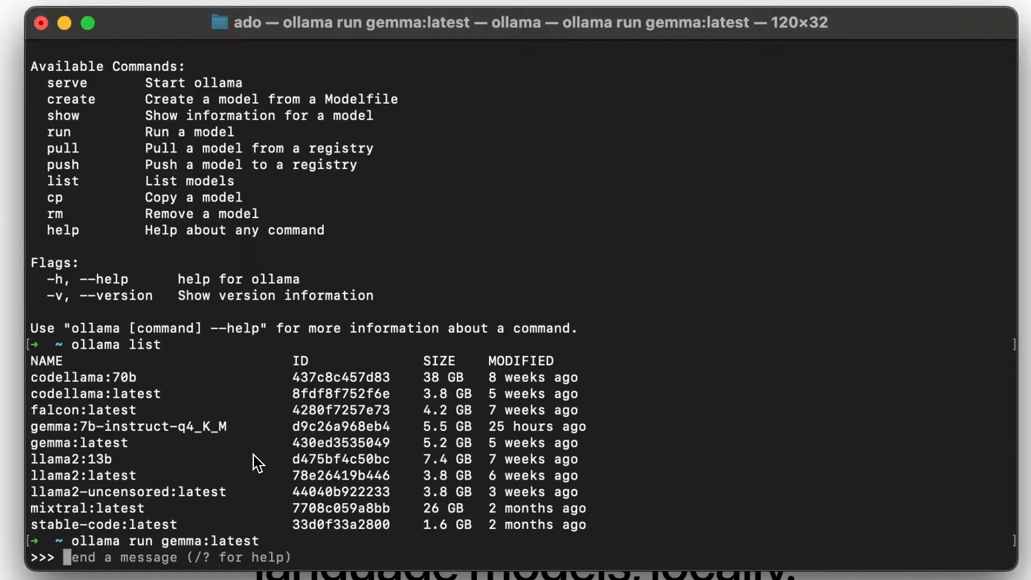
{"action": "type", "text": "write a javas"}
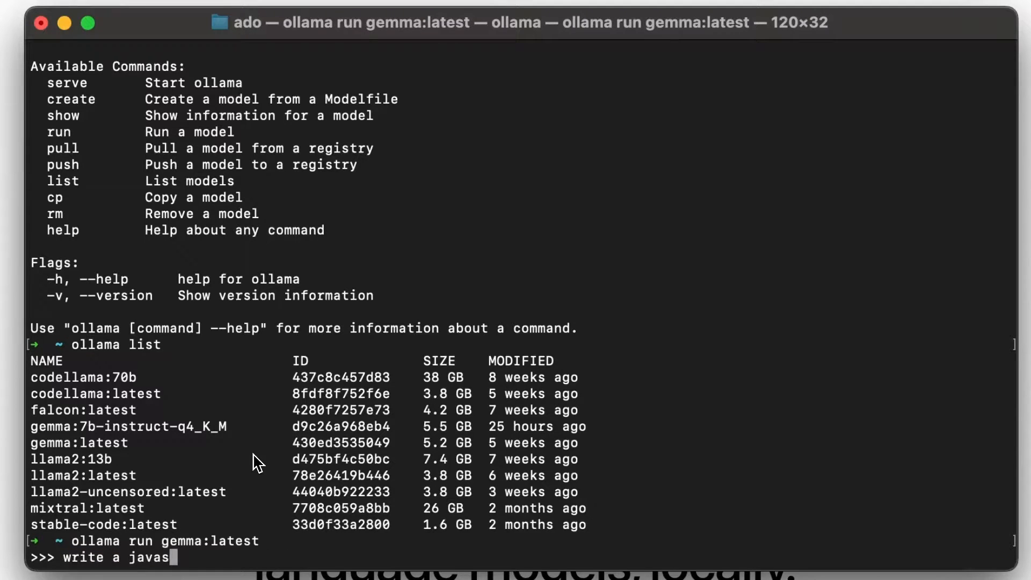
{"action": "type", "text": "cript function to"}
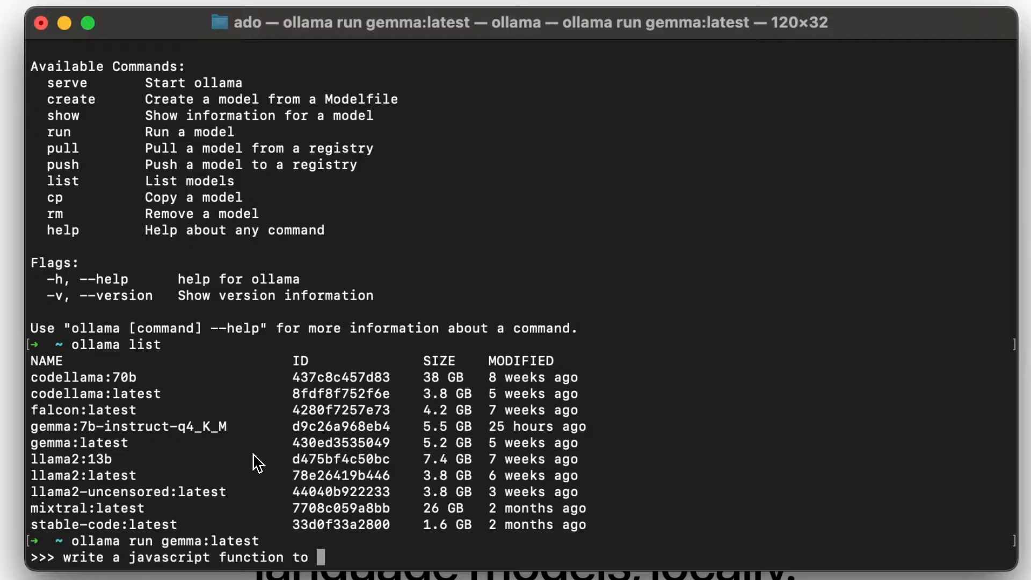
{"action": "type", "text": "add two numbers together"}
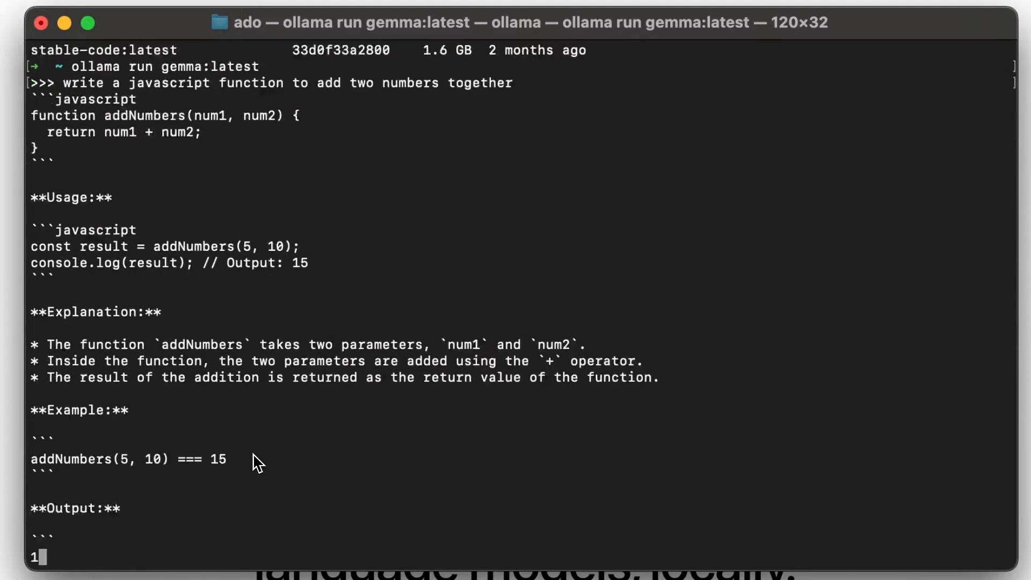
Read gemma's addNumbers answer down to the >>> prompt and begin the /bye exit command
{"action": "scroll", "scroll_direction": "down", "scroll_amount": 3}
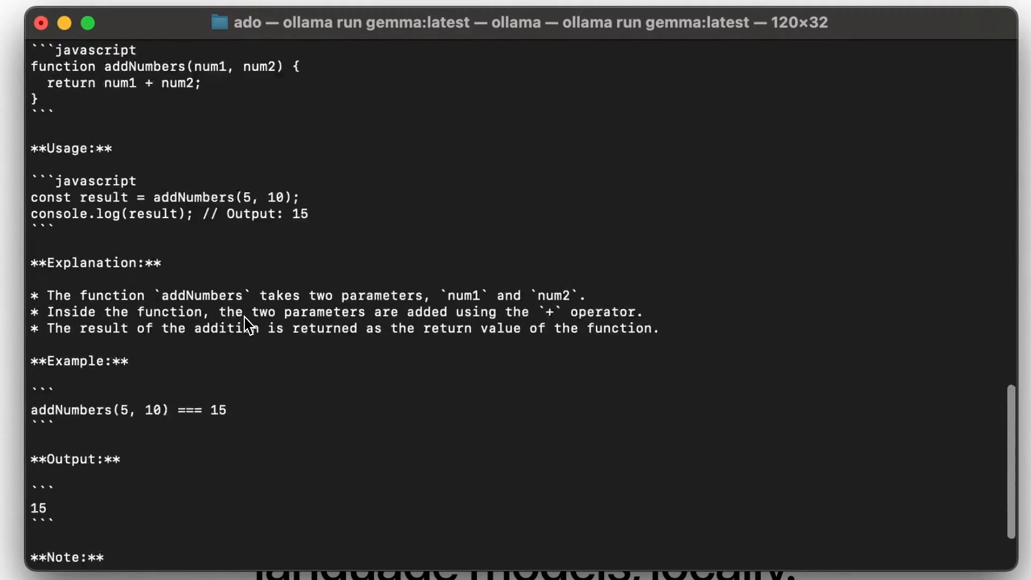
{"action": "scroll", "scroll_direction": "down", "scroll_amount": 3}
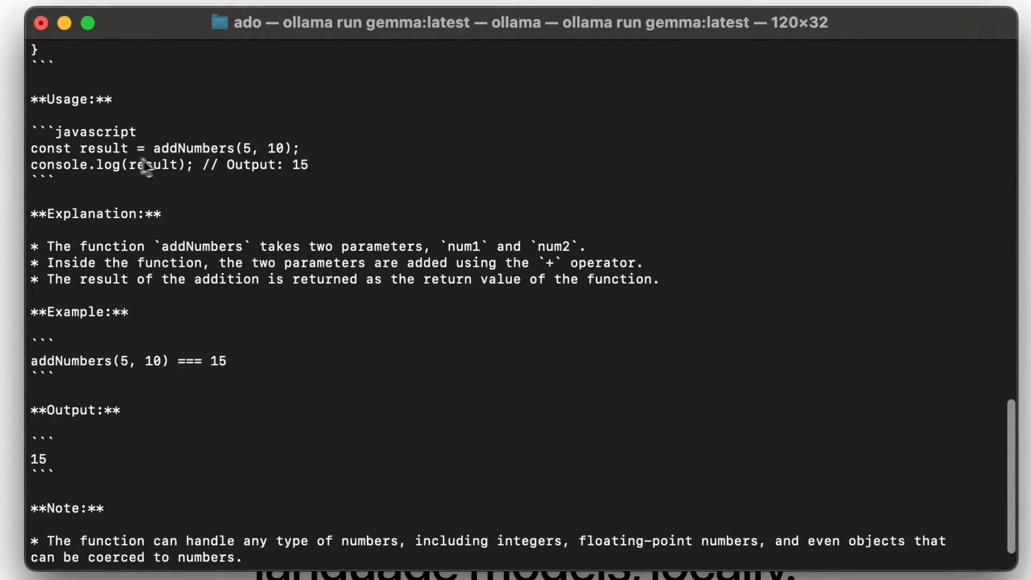
{"action": "scroll", "scroll_direction": "down", "scroll_amount": 3}
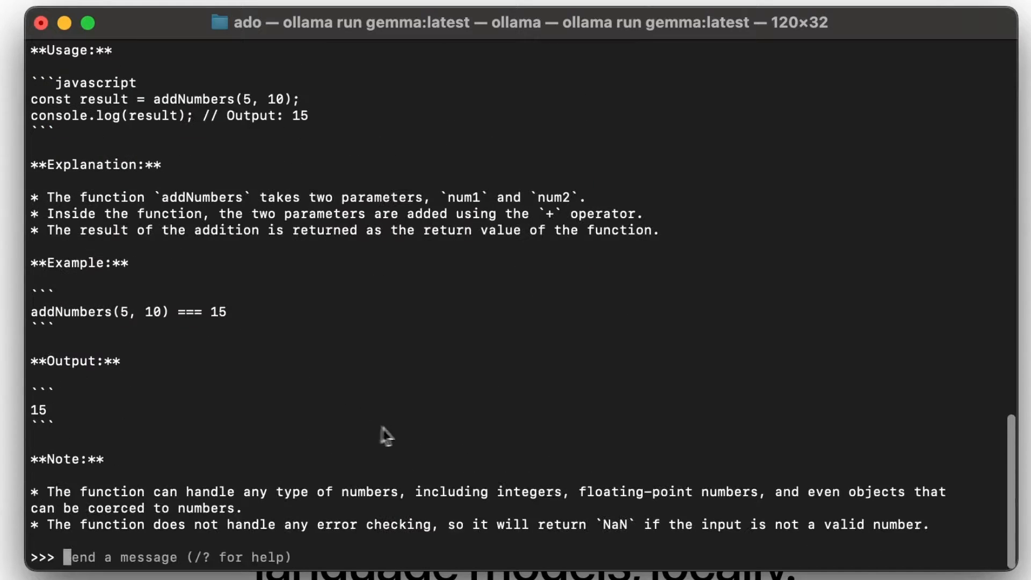
{"action": "type", "text": "/b"}
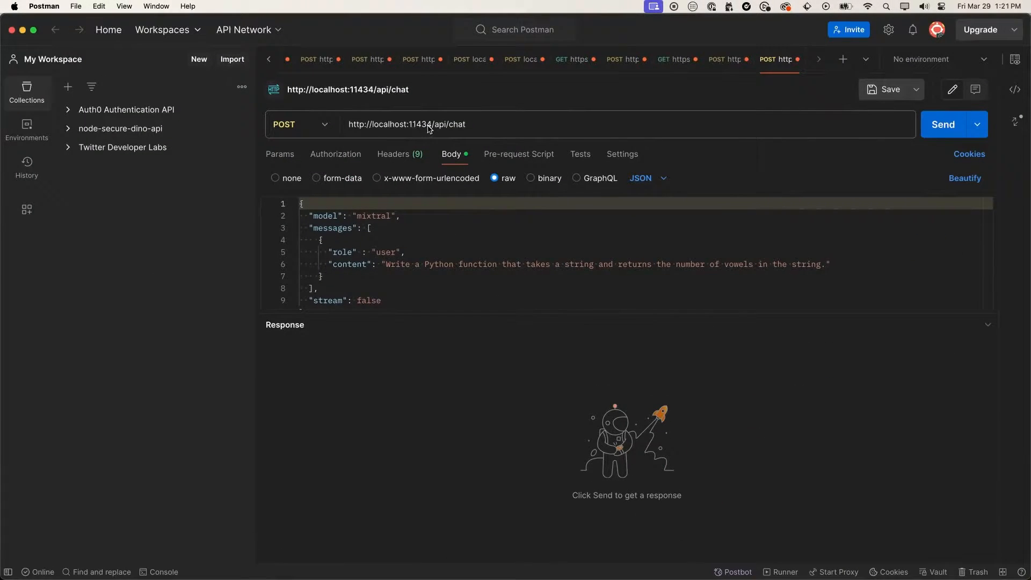
{"action": "mouse_move", "coordinate": [490, 130]}
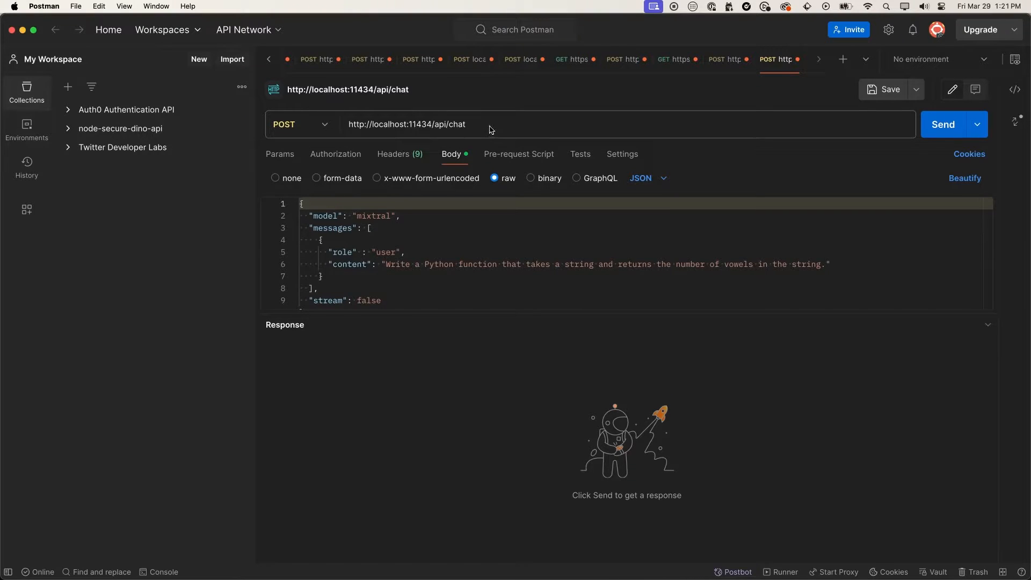
{"action": "mouse_move", "coordinate": [480, 129]}
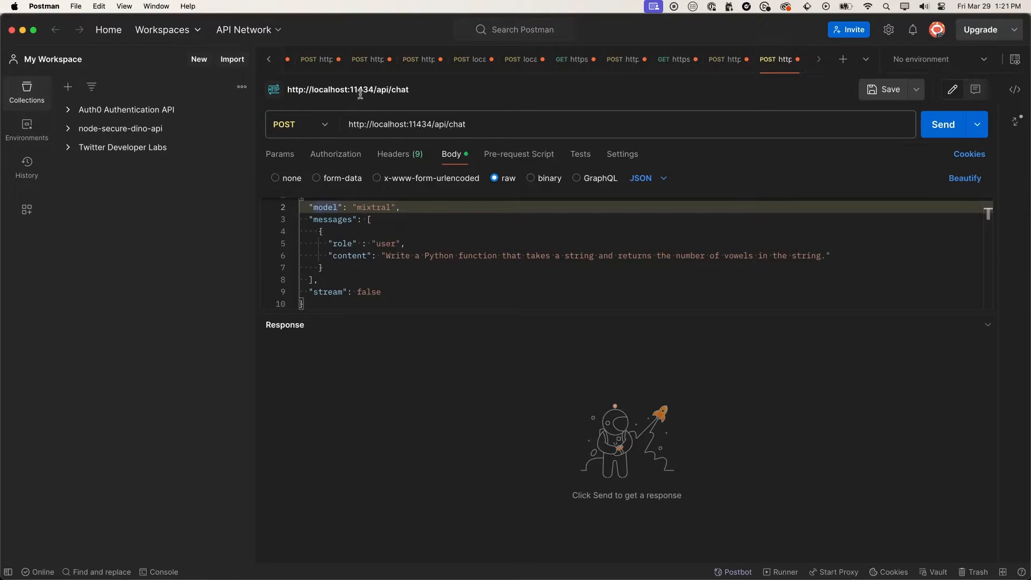
Send the POST to localhost:11434/api/chat and read mixtral's 200 OK count_vowels reply
{"action": "left_click", "coordinate": [942, 125]}
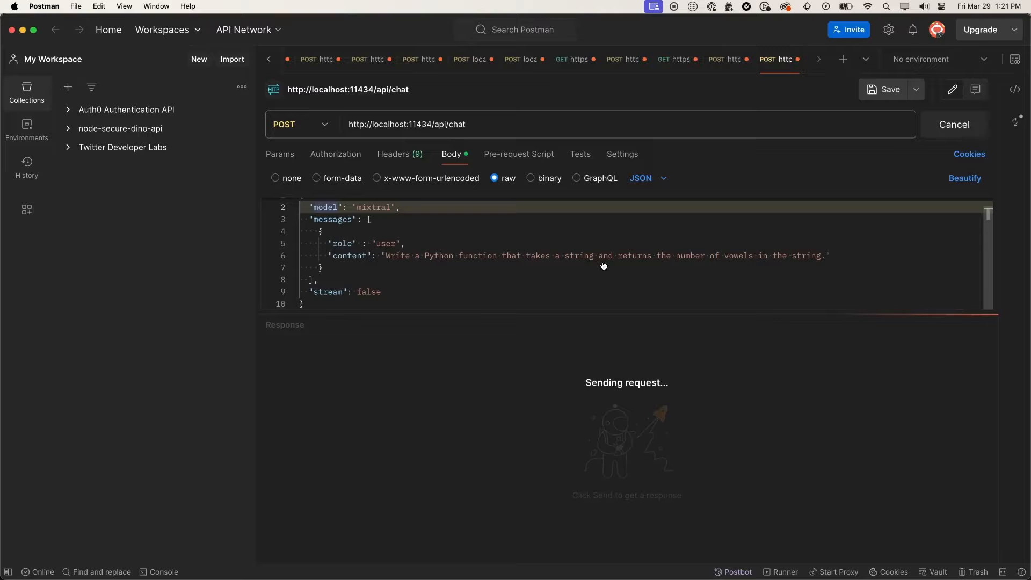
{"action": "mouse_move", "coordinate": [739, 262]}
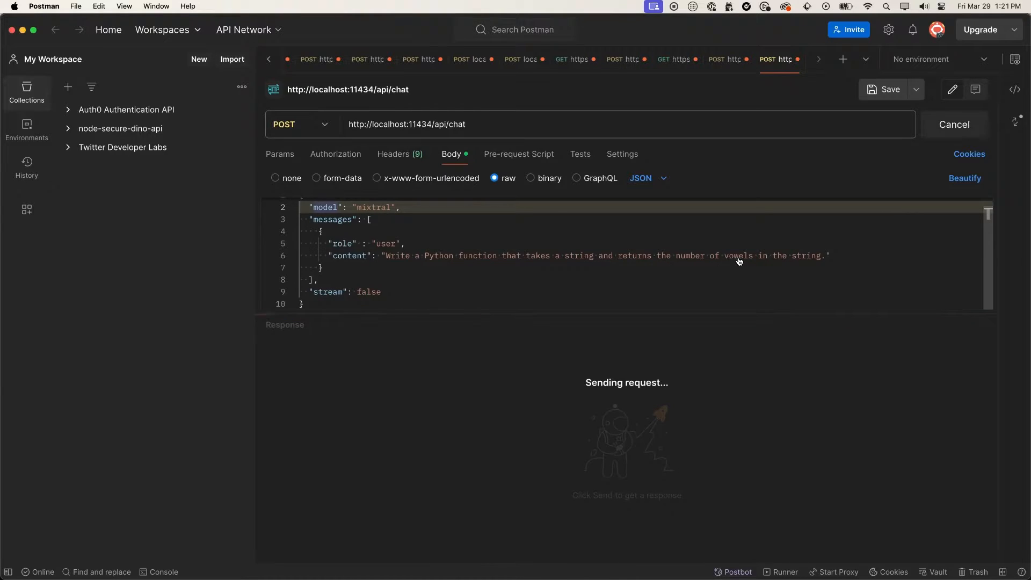
{"action": "mouse_move", "coordinate": [570, 268]}
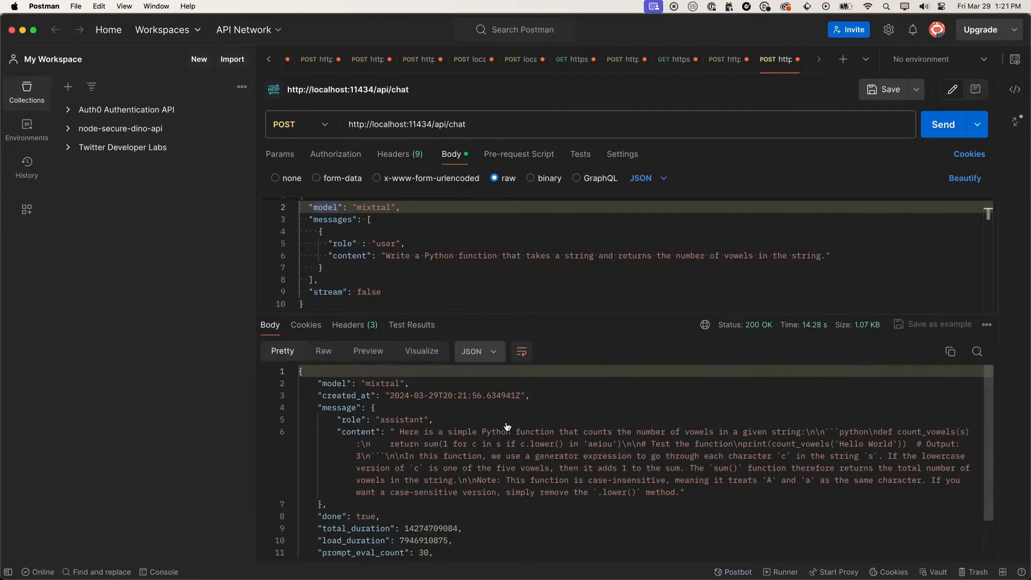
{"action": "scroll", "scroll_direction": "down", "scroll_amount": 3}
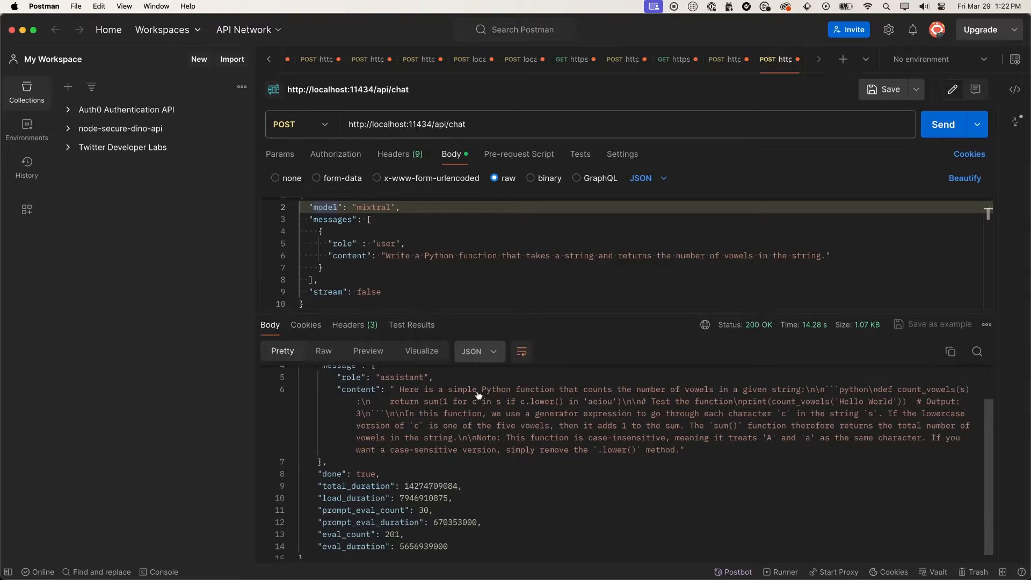
{"action": "mouse_move", "coordinate": [569, 445]}
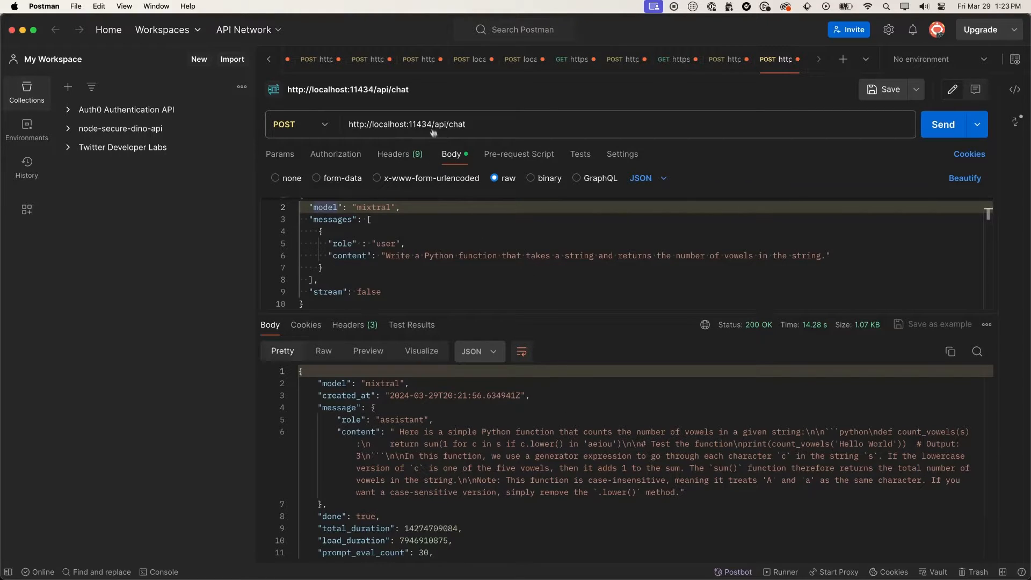
{"action": "mouse_move", "coordinate": [491, 111]}
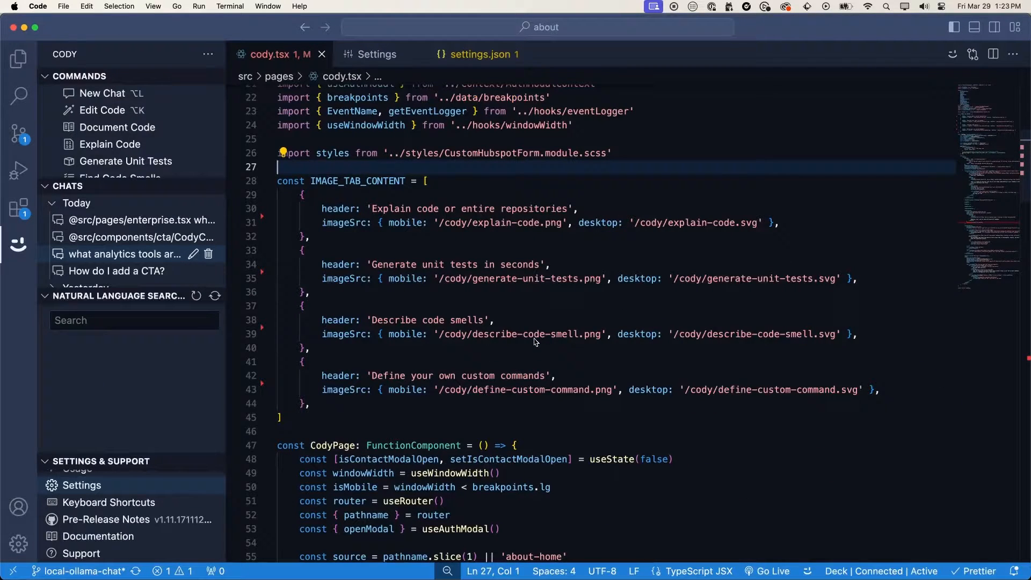
Place the insertion point after the last IMAGE_TAB_CONTENT object in cody.tsx
{"action": "left_click", "coordinate": [18, 58]}
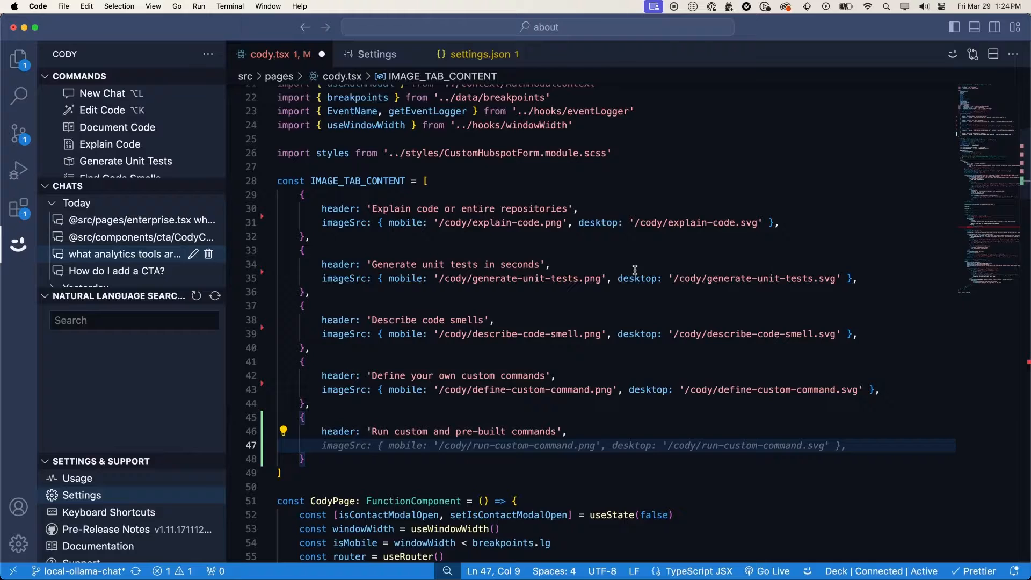
Start a new Cody chat beside cody.tsx and review the chat model list, keeping Claude 3 Opus
{"action": "left_click", "coordinate": [102, 92]}
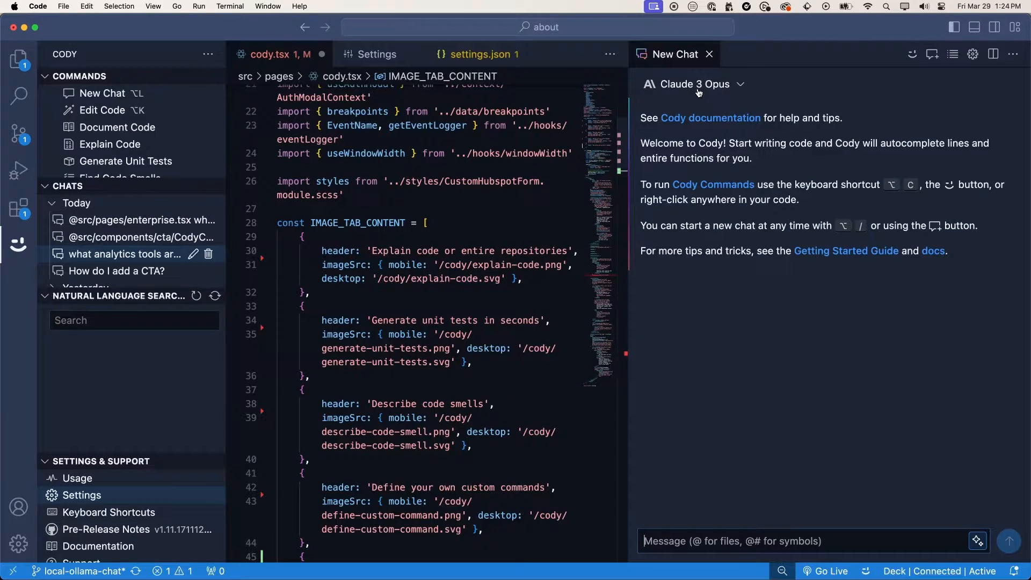
{"action": "left_click", "coordinate": [693, 84]}
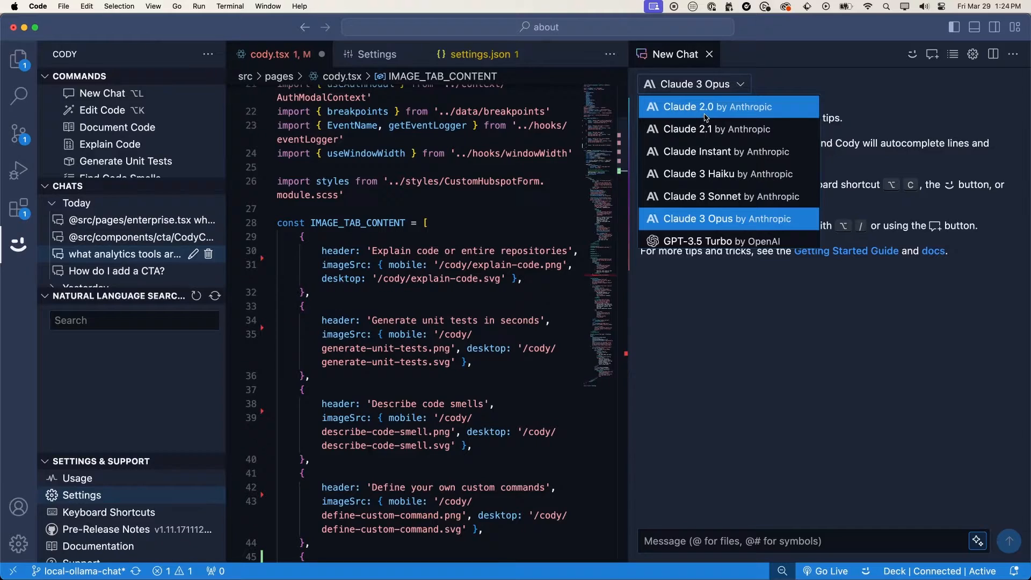
{"action": "mouse_move", "coordinate": [687, 129]}
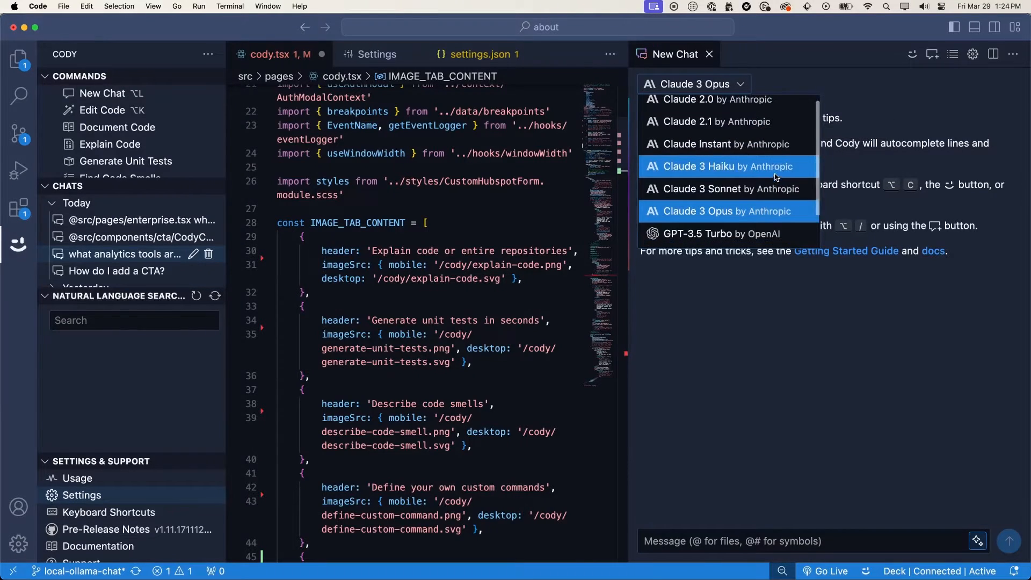
{"action": "scroll", "scroll_direction": "down", "scroll_amount": 3}
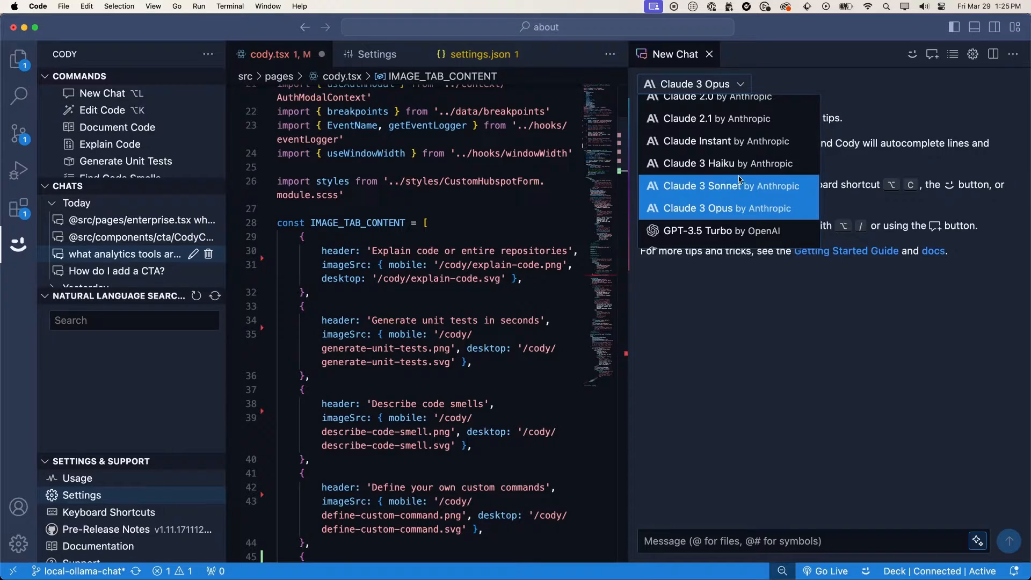
{"action": "mouse_move", "coordinate": [697, 185]}
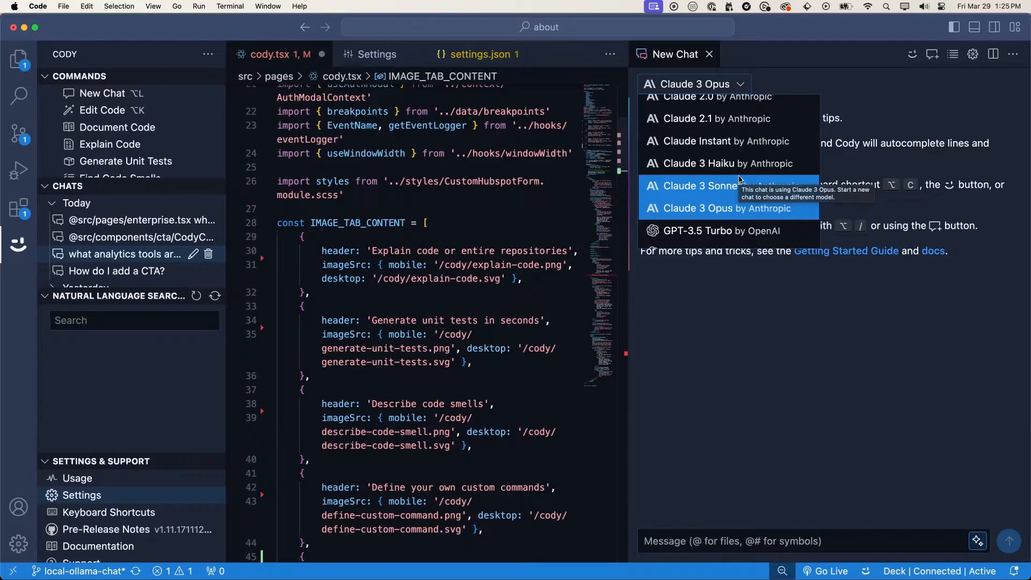
{"action": "left_click", "coordinate": [720, 207]}
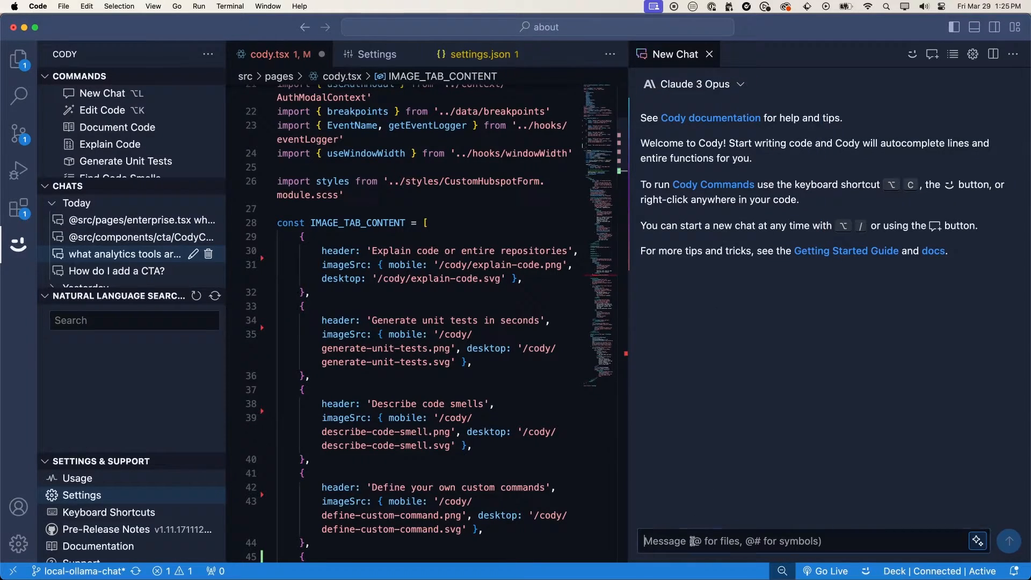
Ask Cody 'what does this code do?', inspect the included context and answer, then close the chat
{"action": "type", "text": "what does this code d"}
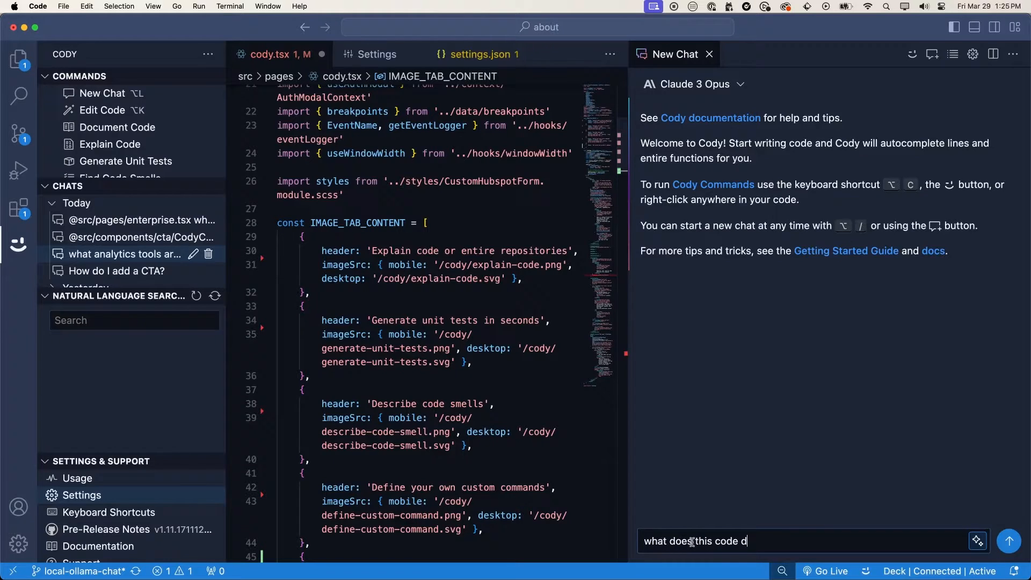
{"action": "key", "text": "Enter"}
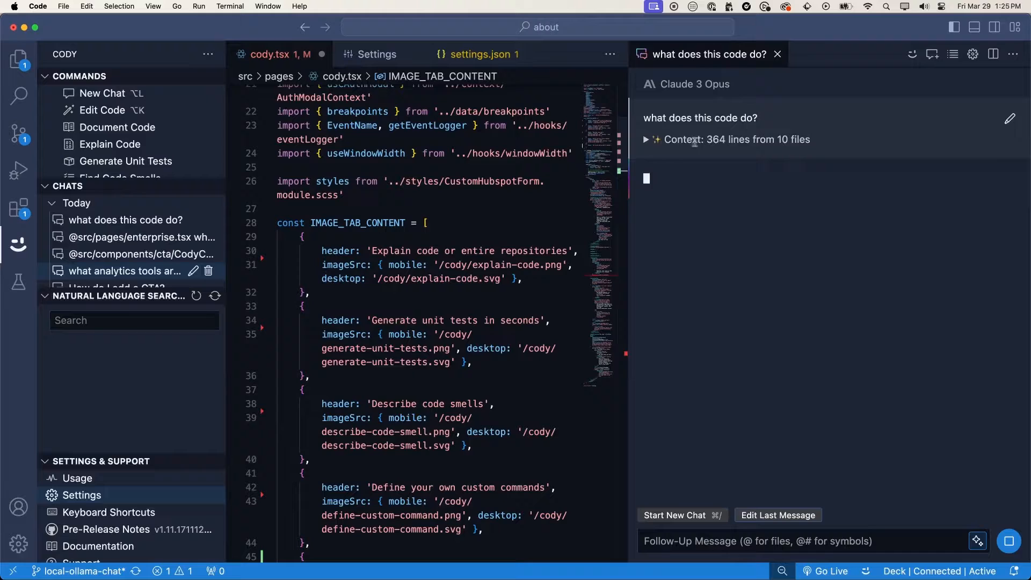
{"action": "mouse_move", "coordinate": [722, 140]}
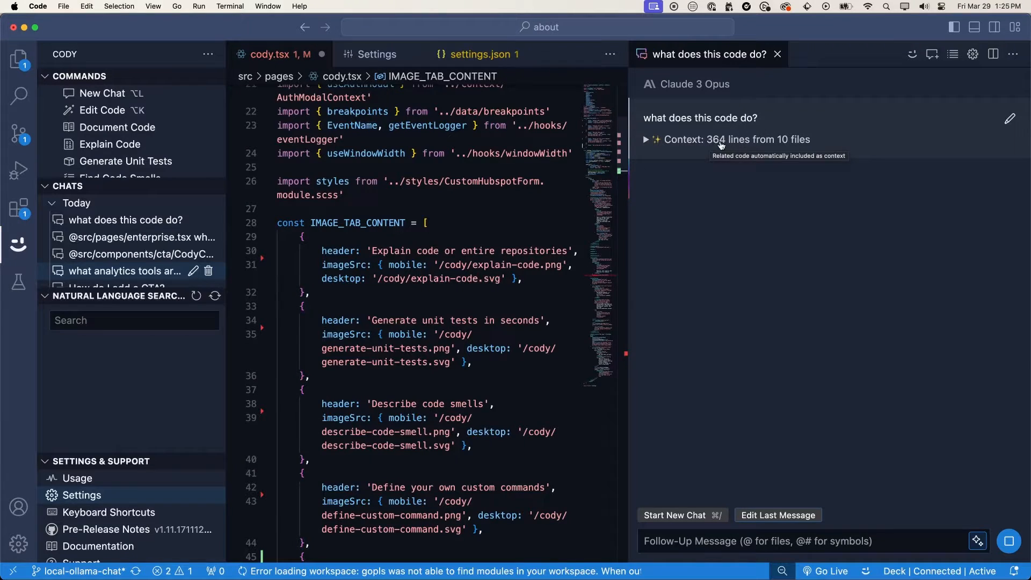
{"action": "left_click", "coordinate": [646, 139]}
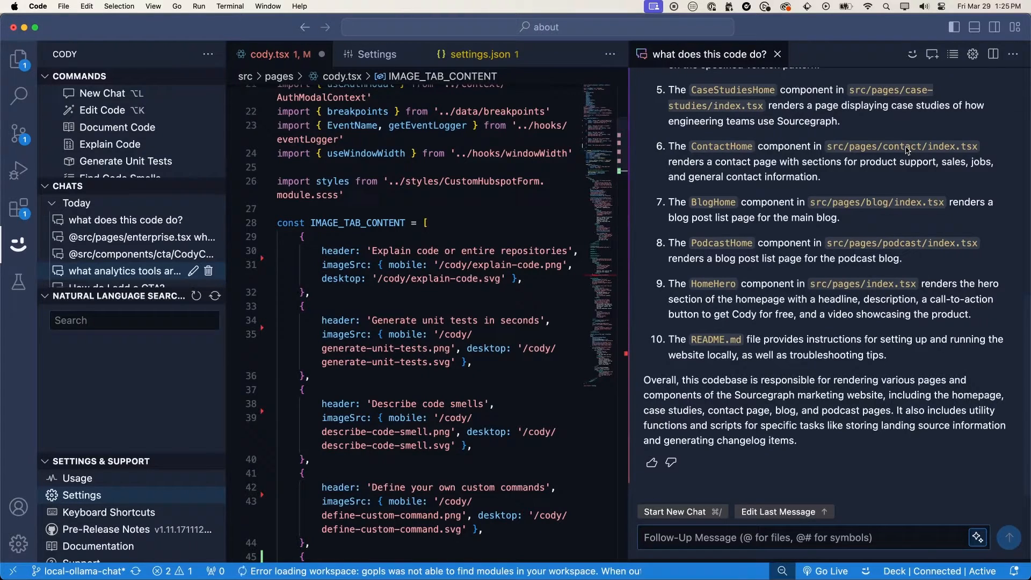
{"action": "left_click", "coordinate": [809, 537]}
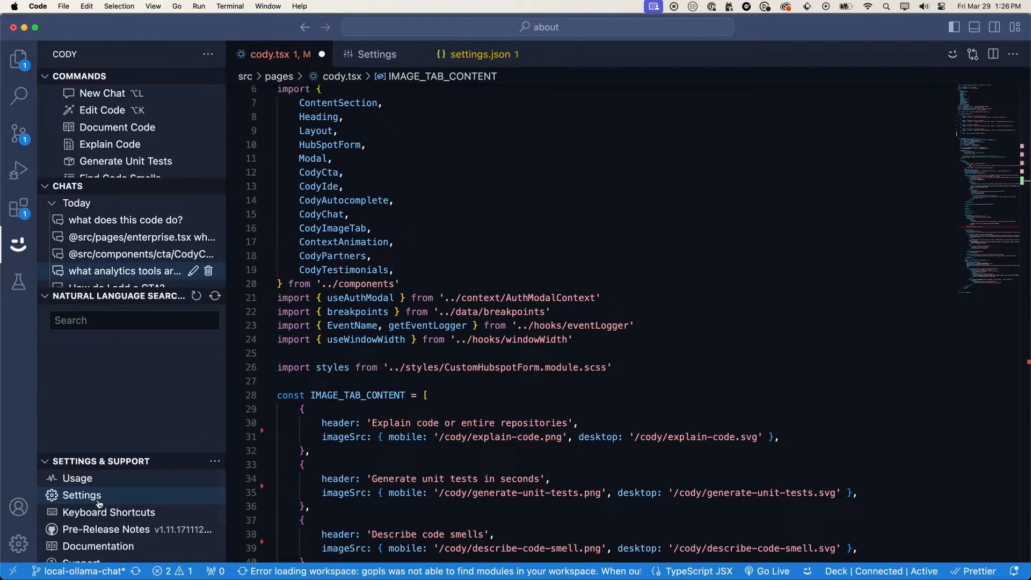
In Cody extension settings, search 'provider' and set Autocomplete Advanced Provider to experimental-ollama
{"action": "left_click", "coordinate": [80, 495]}
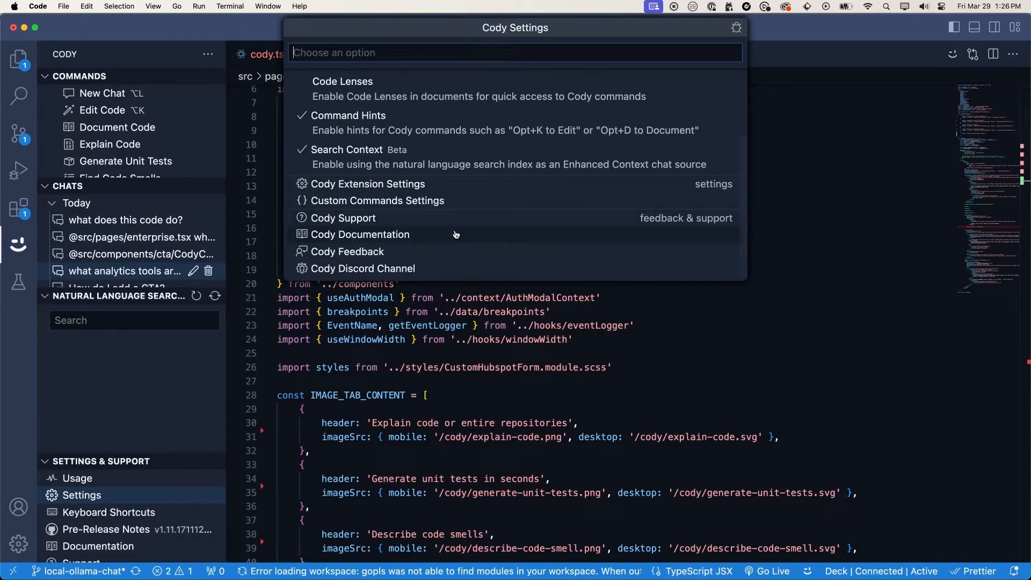
{"action": "left_click", "coordinate": [368, 184]}
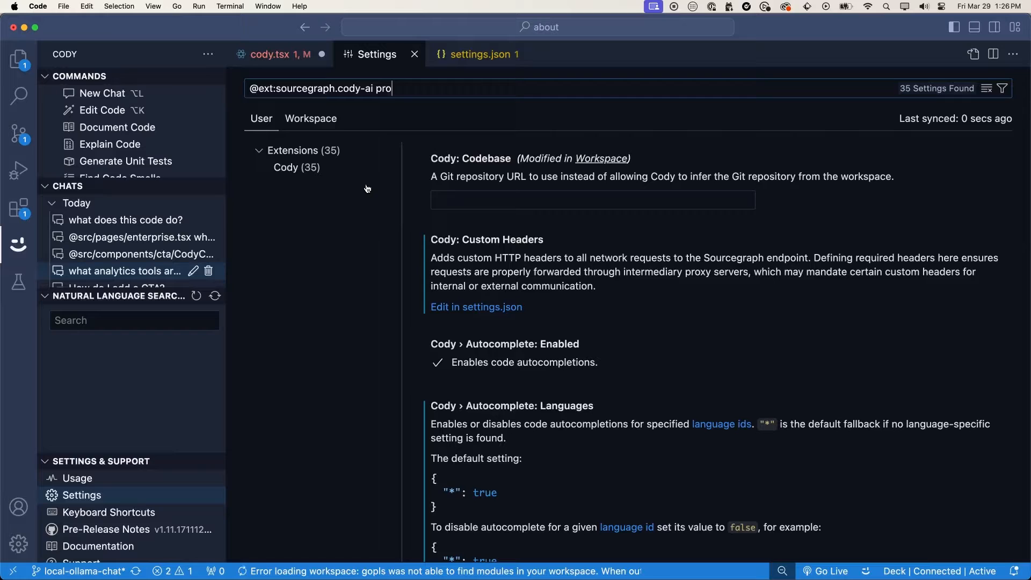
{"action": "type", "text": "provider"}
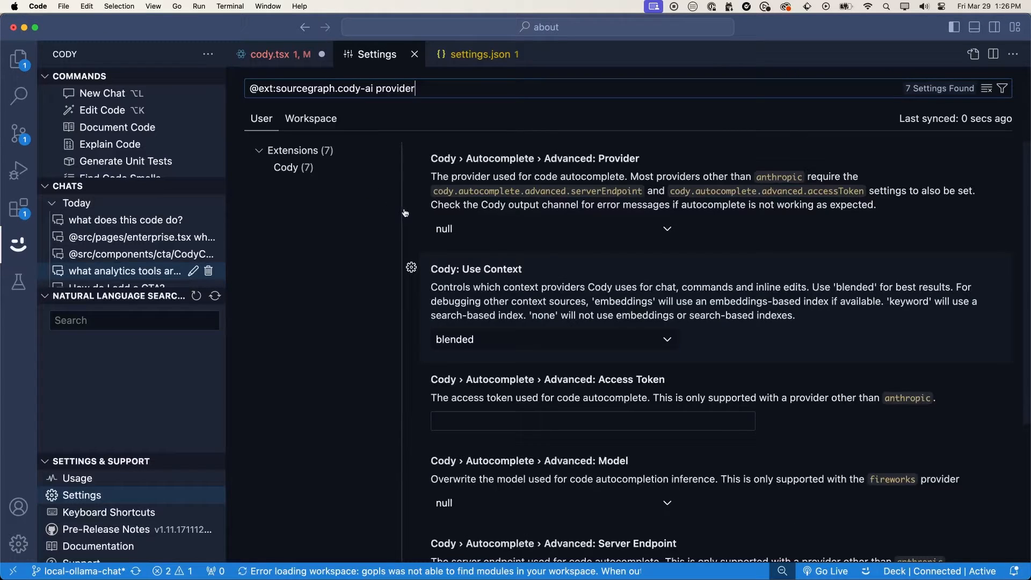
{"action": "mouse_move", "coordinate": [444, 229]}
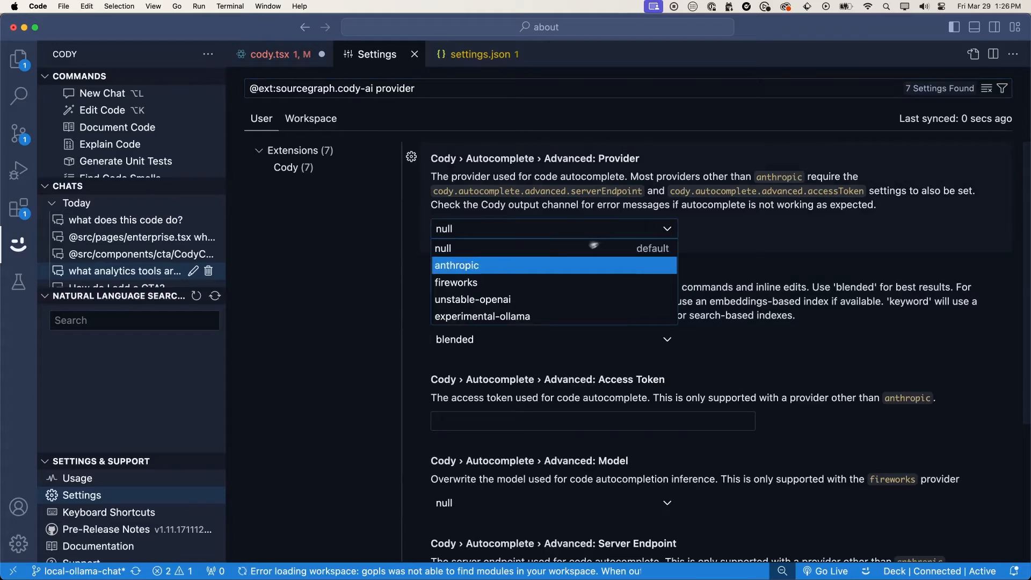
{"action": "left_click", "coordinate": [482, 316]}
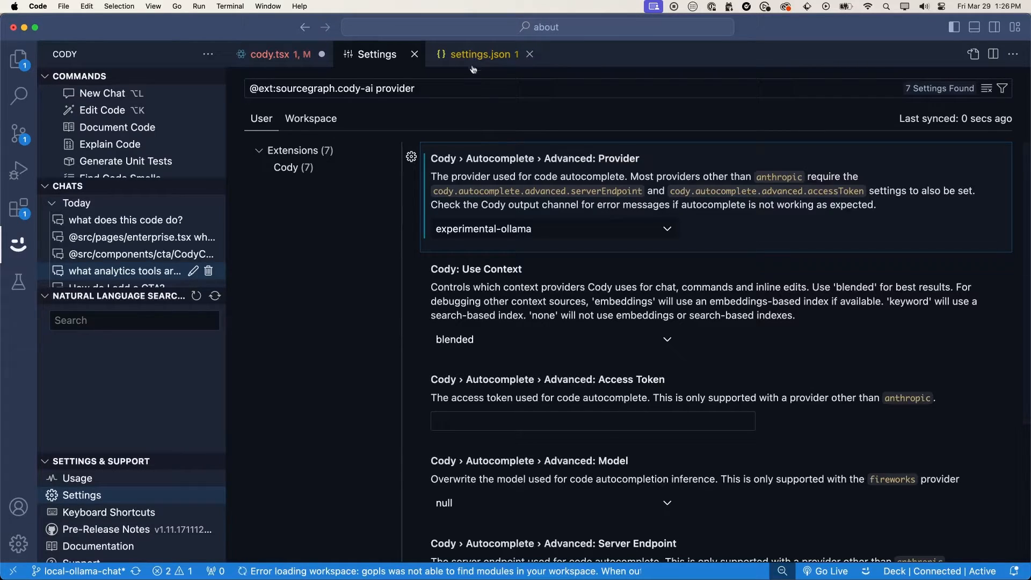
Review ollamaOptions in settings.json (localhost:11434, codellama:latest) and return to cody.tsx
{"action": "left_click", "coordinate": [484, 54]}
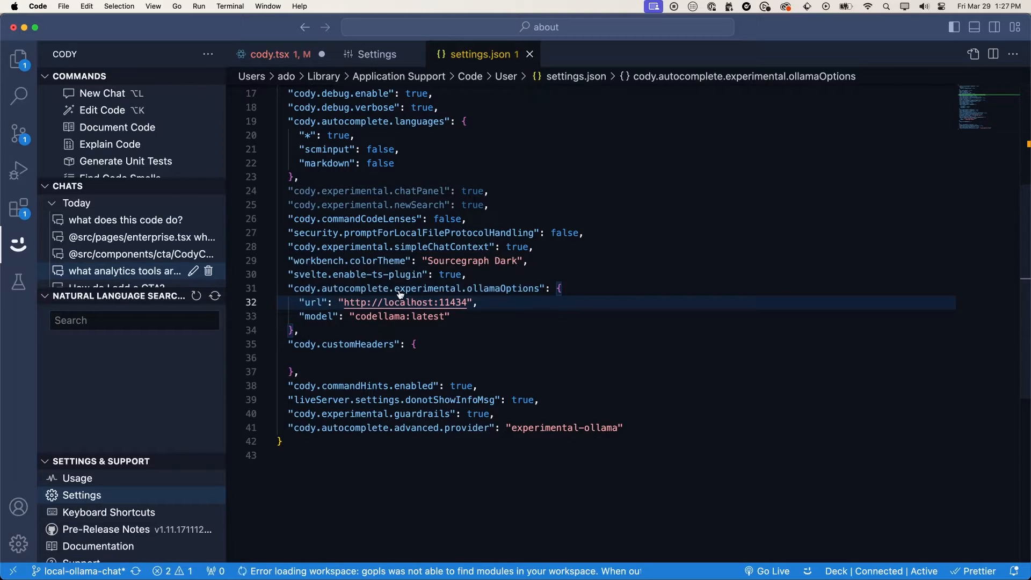
{"action": "mouse_move", "coordinate": [500, 288]}
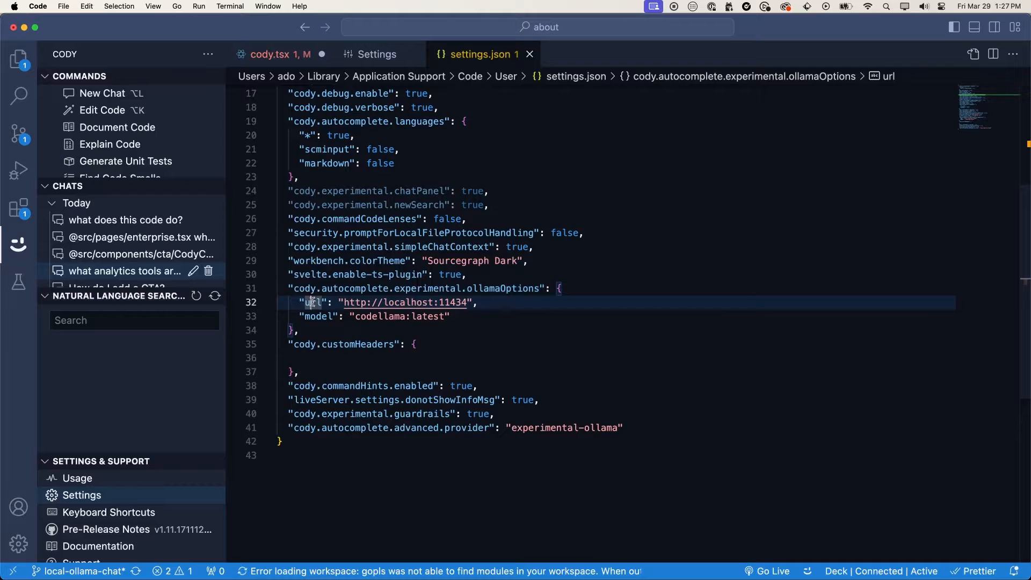
{"action": "left_click", "coordinate": [318, 316]}
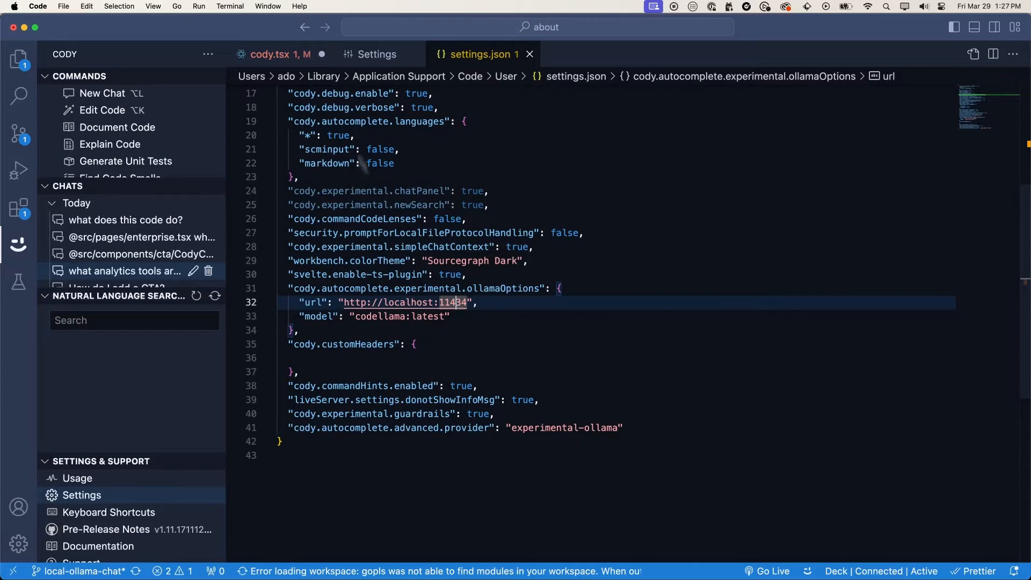
{"action": "left_click", "coordinate": [280, 54]}
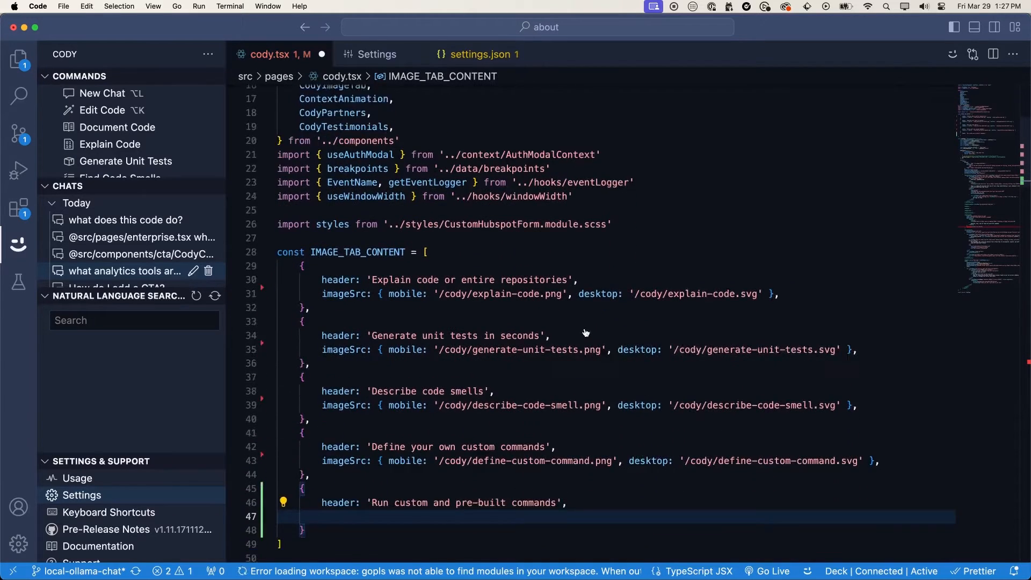
Add imageSrc with mobile '/cody/run-custom-command.png' and desktop '/cody/run-custom-command.svg' via Cody autocomplete
{"action": "scroll", "scroll_direction": "down", "scroll_amount": 3}
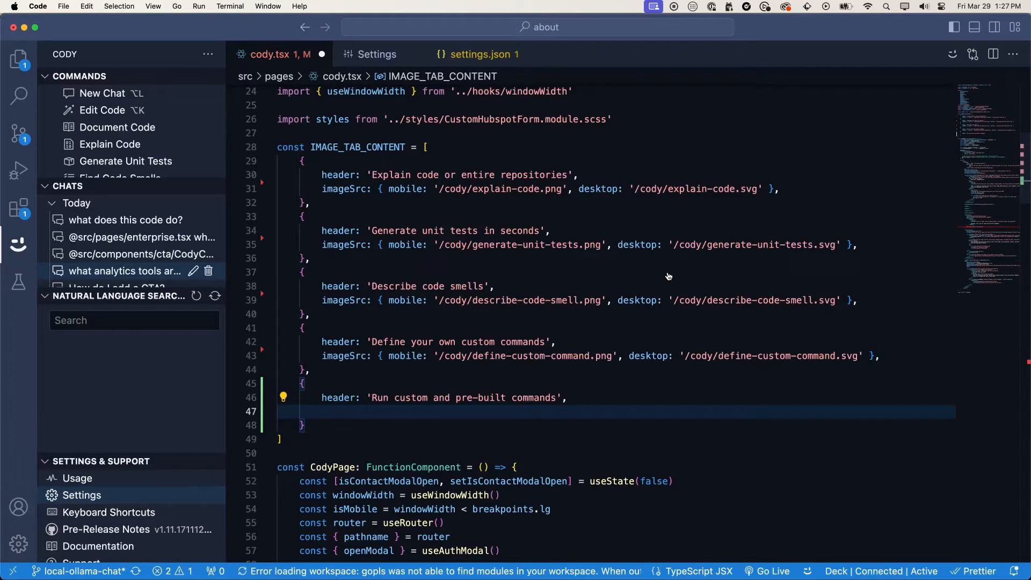
{"action": "type", "text": "imageSrc:"}
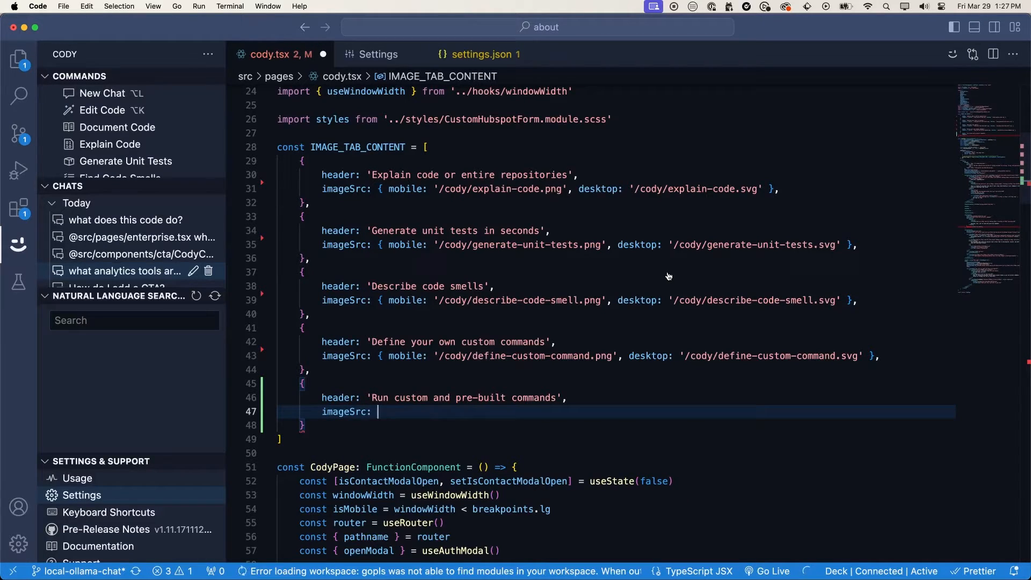
{"action": "type", "text": "{ }"}
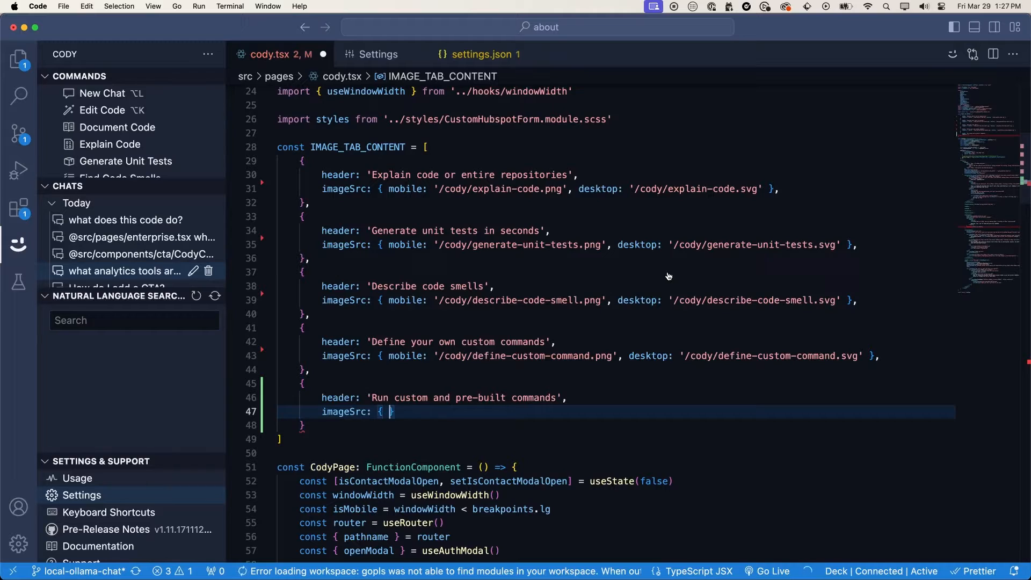
{"action": "type", "text": "mobile:"}
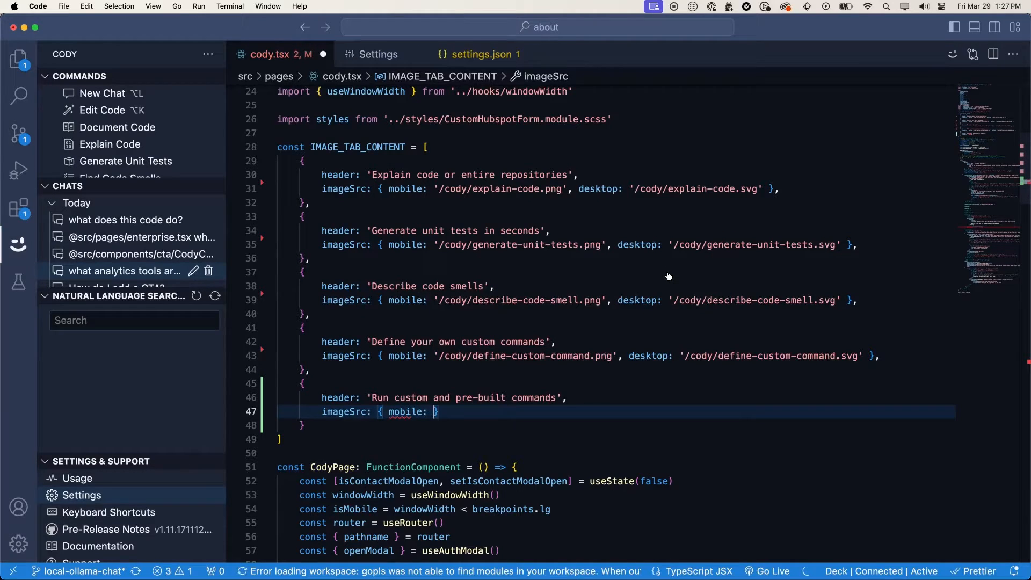
{"action": "type", "text": "'/cody/run-custom-command.png', desktop: '/cody/run-custom-command.svg' },"}
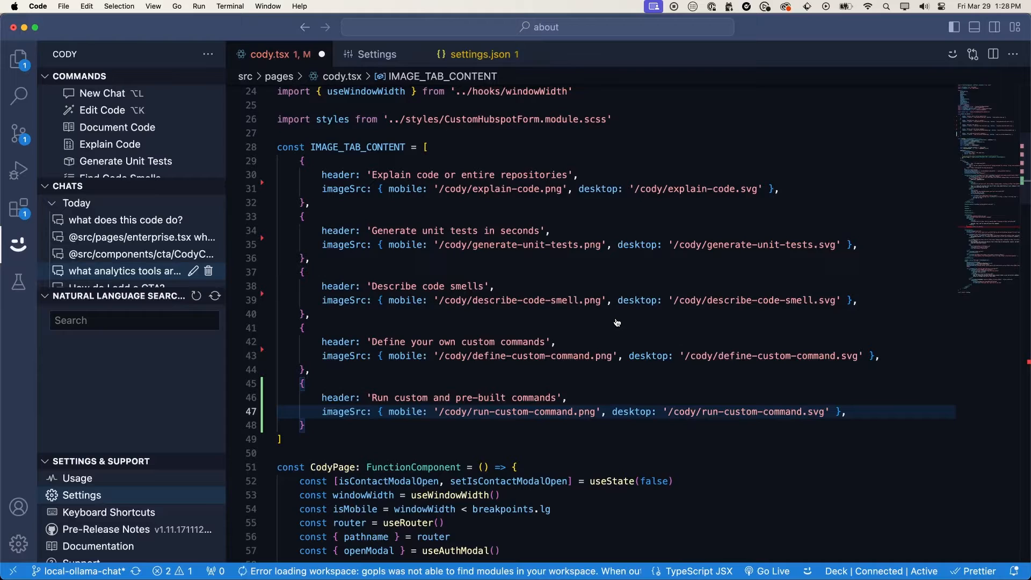
{"action": "left_click", "coordinate": [847, 411]}
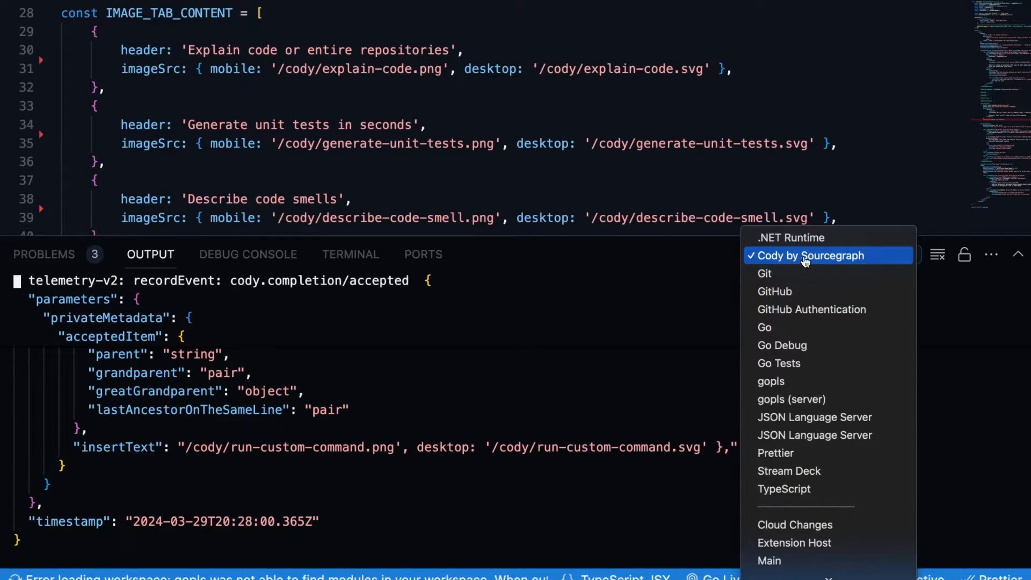
Show the 'Cody by Sourcegraph' output log and add const eventLogger = getEventLogger(), confirming a codellama:latest completion
{"action": "left_click", "coordinate": [808, 255]}
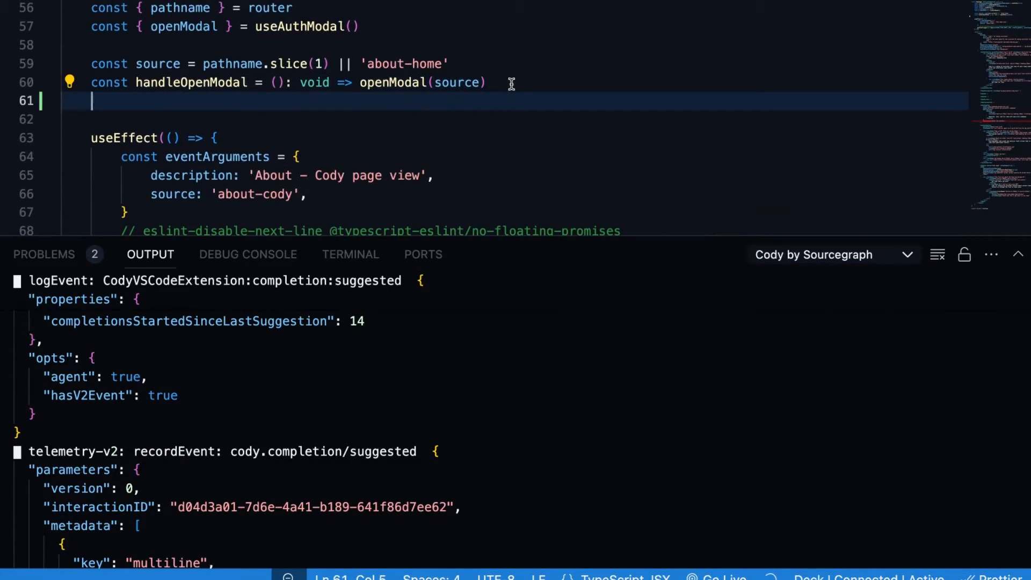
{"action": "type", "text": "const eventLogger = getEventLogger()"}
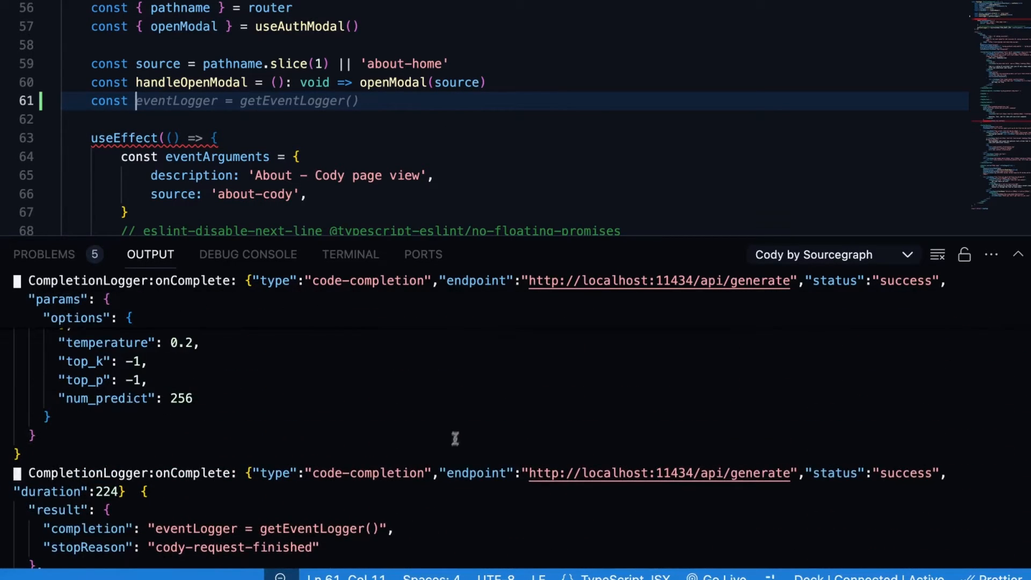
{"action": "scroll", "scroll_direction": "down", "scroll_amount": 3}
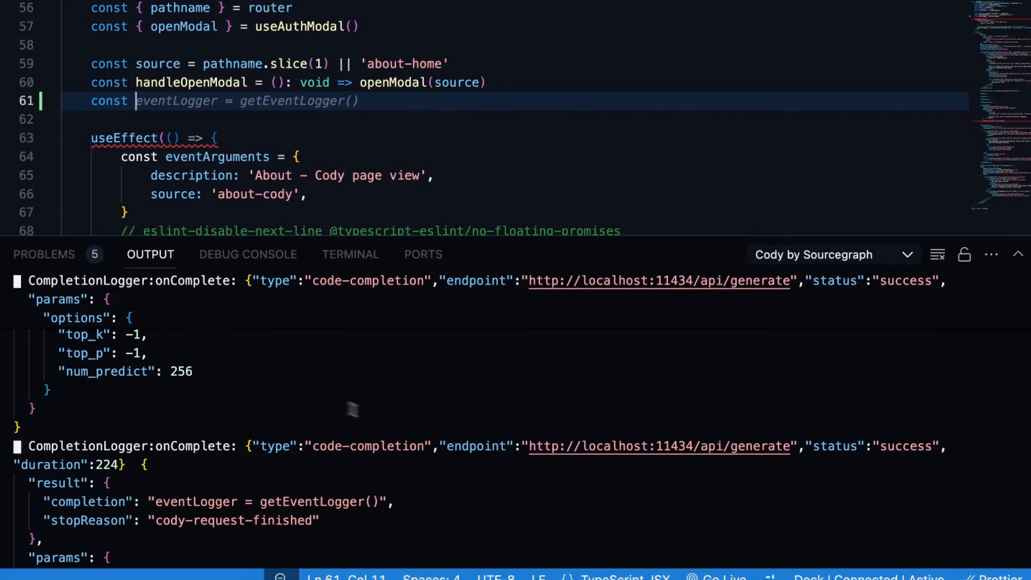
{"action": "scroll", "scroll_direction": "down", "scroll_amount": 3}
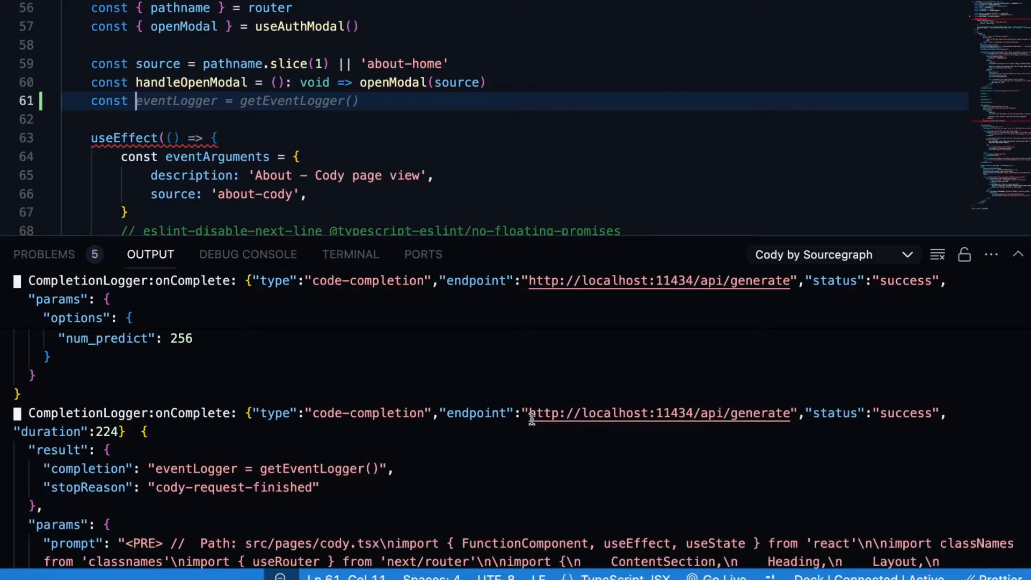
{"action": "mouse_move", "coordinate": [661, 412]}
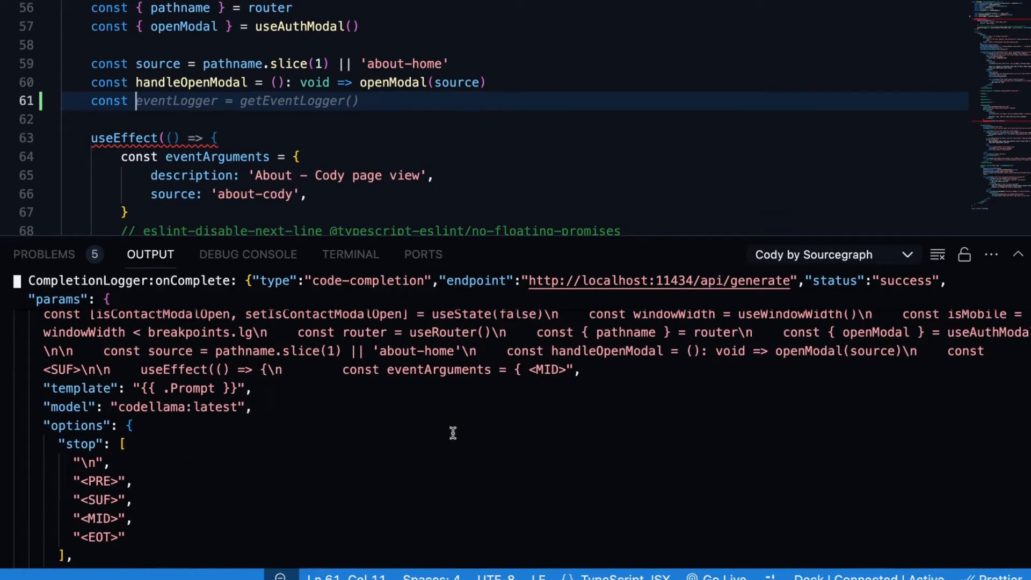
{"action": "scroll", "scroll_direction": "down", "scroll_amount": 3}
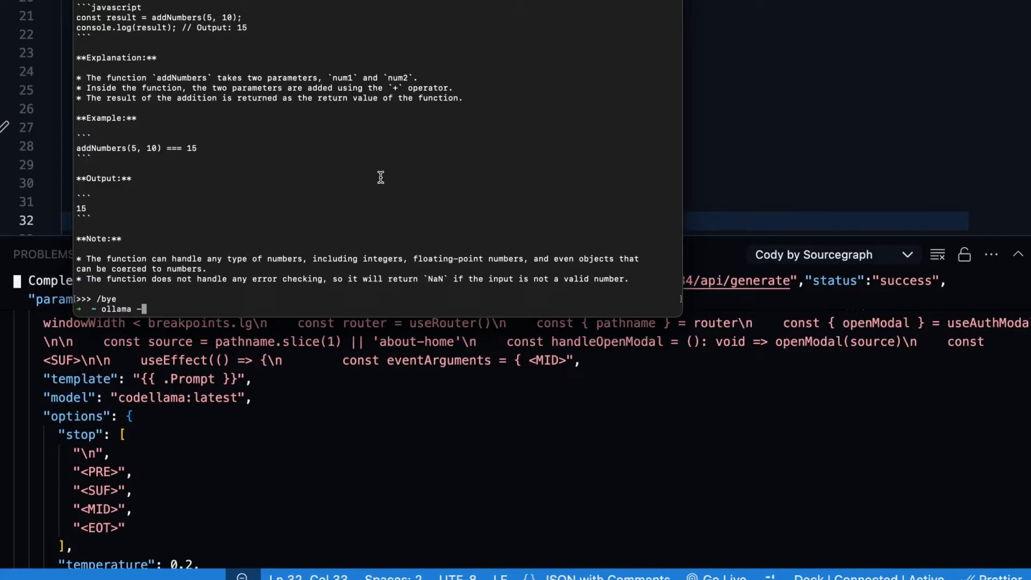
Run 'ollama list' to show codellama, gemma, llama2, mixtral and stable-code installed locally
{"action": "type", "text": "ollama list"}
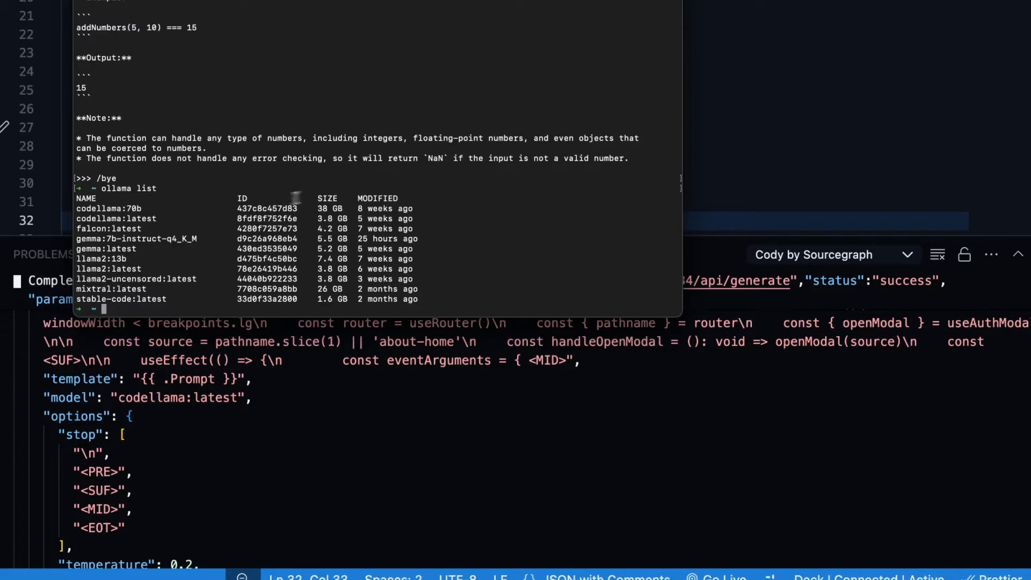
{"action": "mouse_move", "coordinate": [138, 237]}
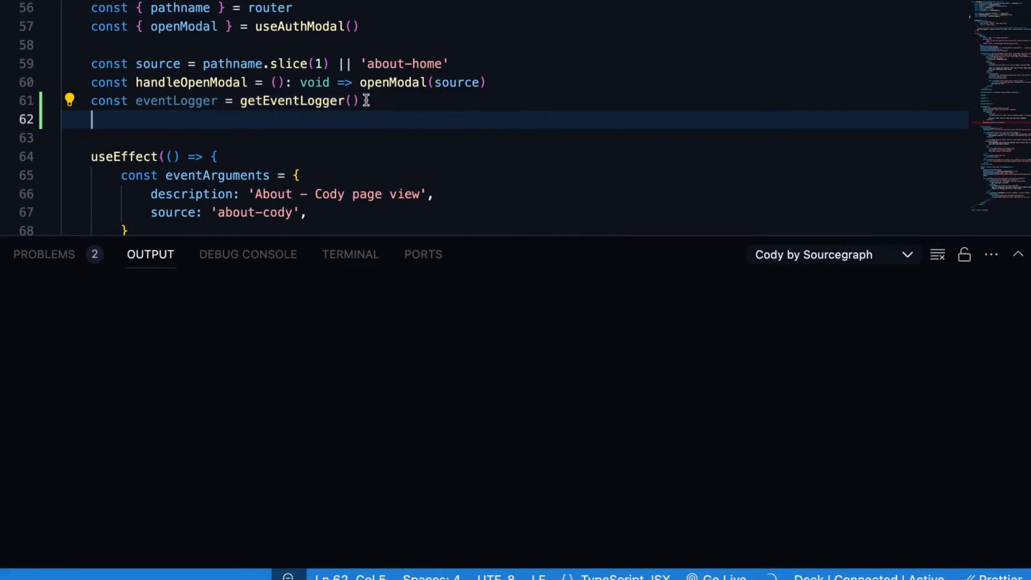
Trigger a completion on 'const' and confirm in Cody's log it came from stable-code:latest
{"action": "type", "text": "const"}
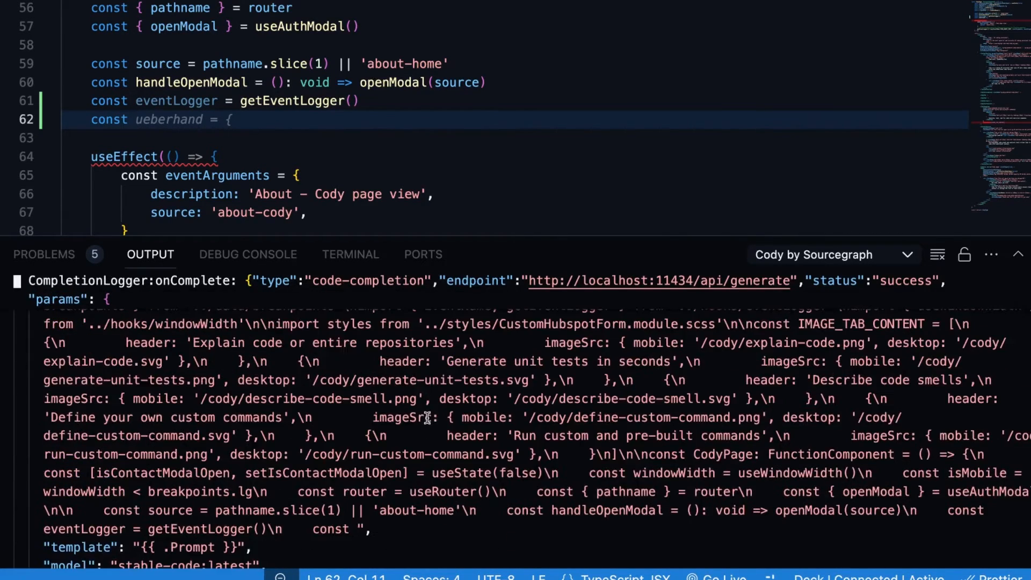
{"action": "scroll", "scroll_direction": "down", "scroll_amount": 3}
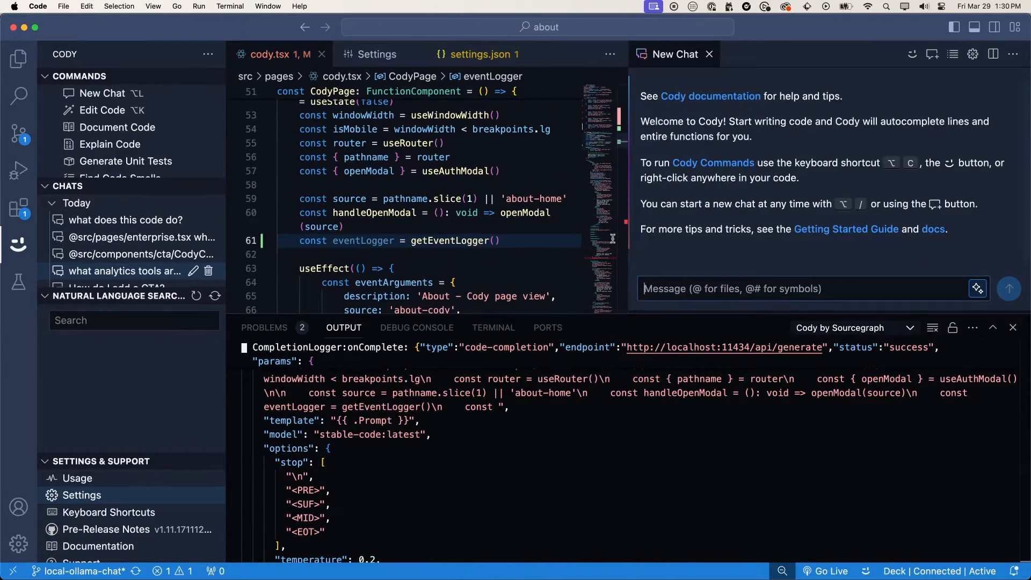
{"action": "left_click", "coordinate": [692, 80]}
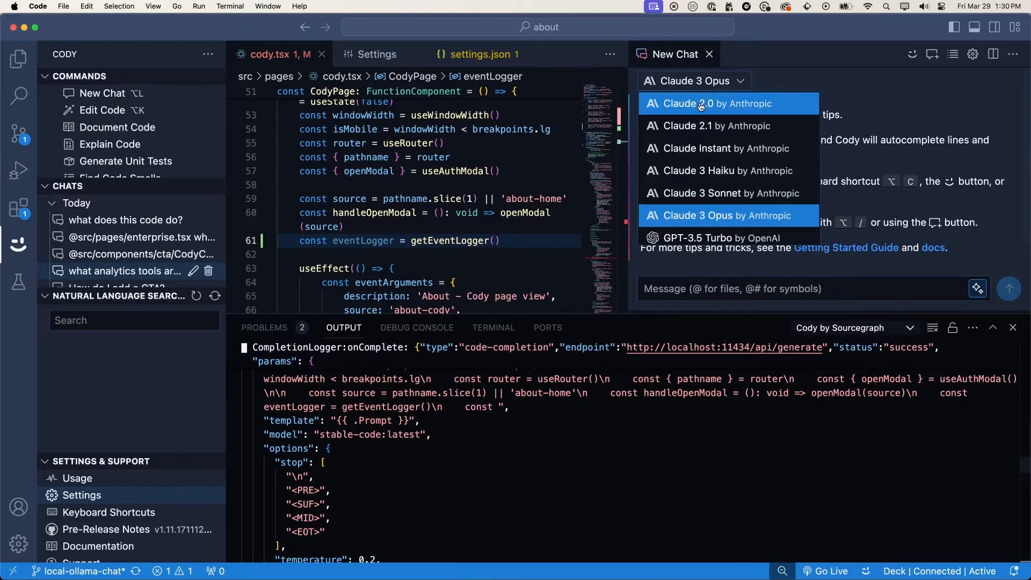
{"action": "scroll", "scroll_direction": "down", "scroll_amount": 3}
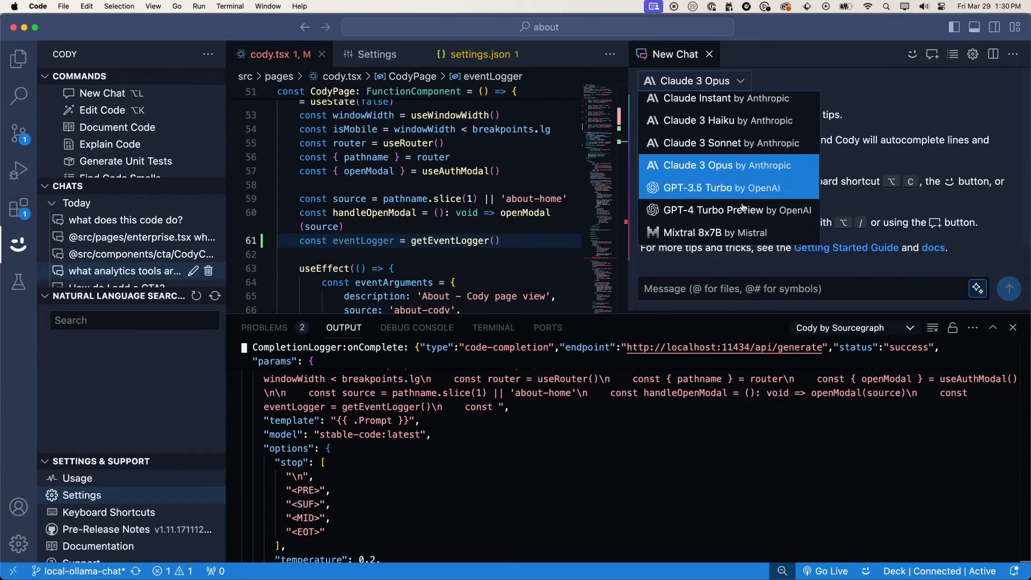
{"action": "mouse_move", "coordinate": [728, 232]}
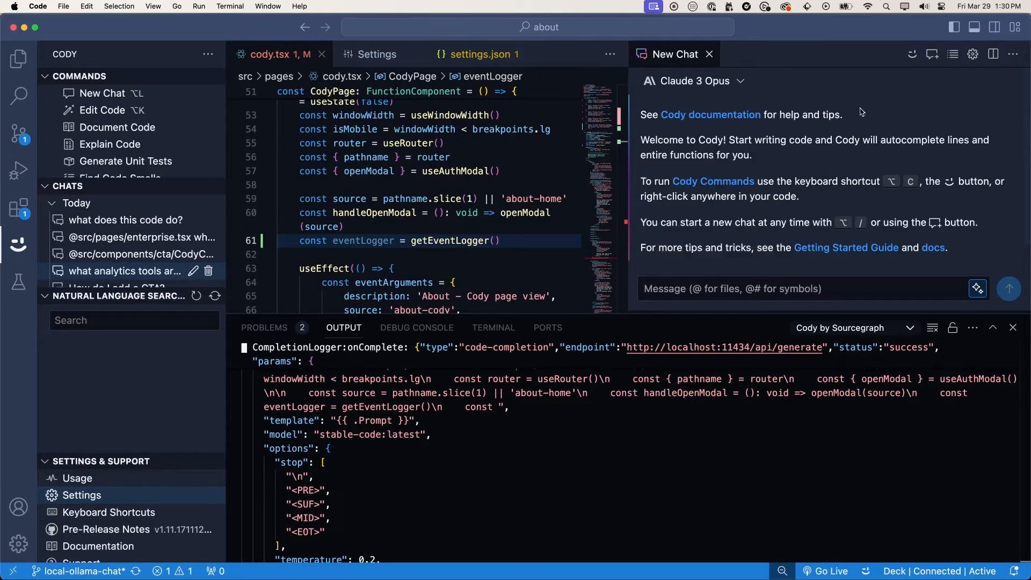
{"action": "mouse_move", "coordinate": [835, 129]}
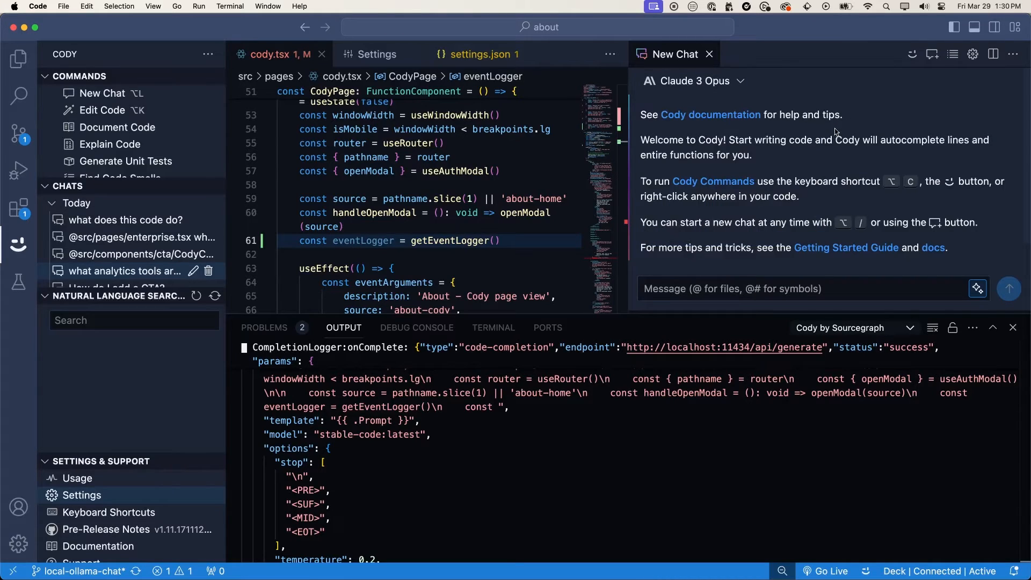
Filter Cody settings by 'olla' and tick 'Cody › Experimental: Ollama Chat'
{"action": "left_click", "coordinate": [377, 54]}
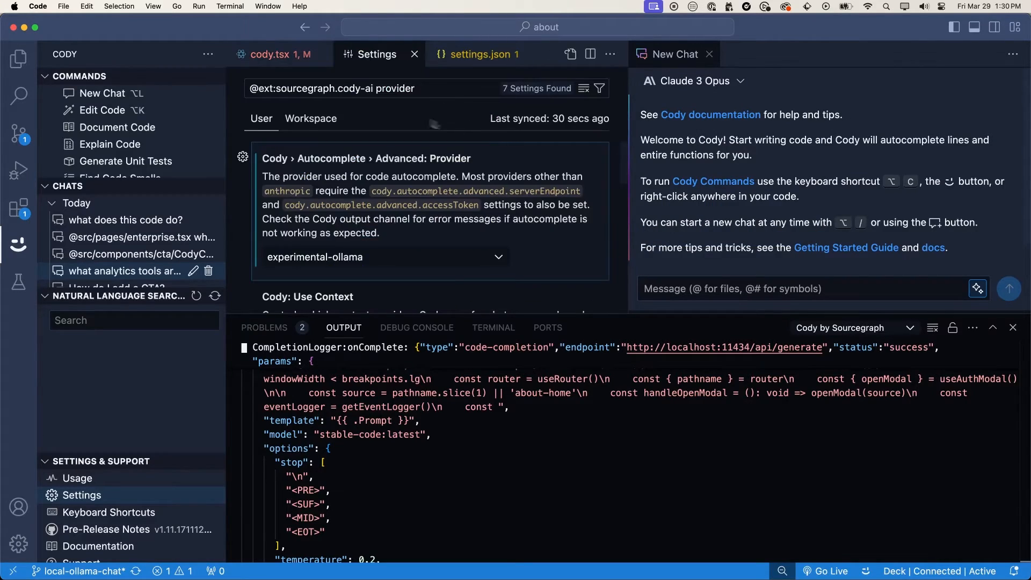
{"action": "type", "text": "ollama"}
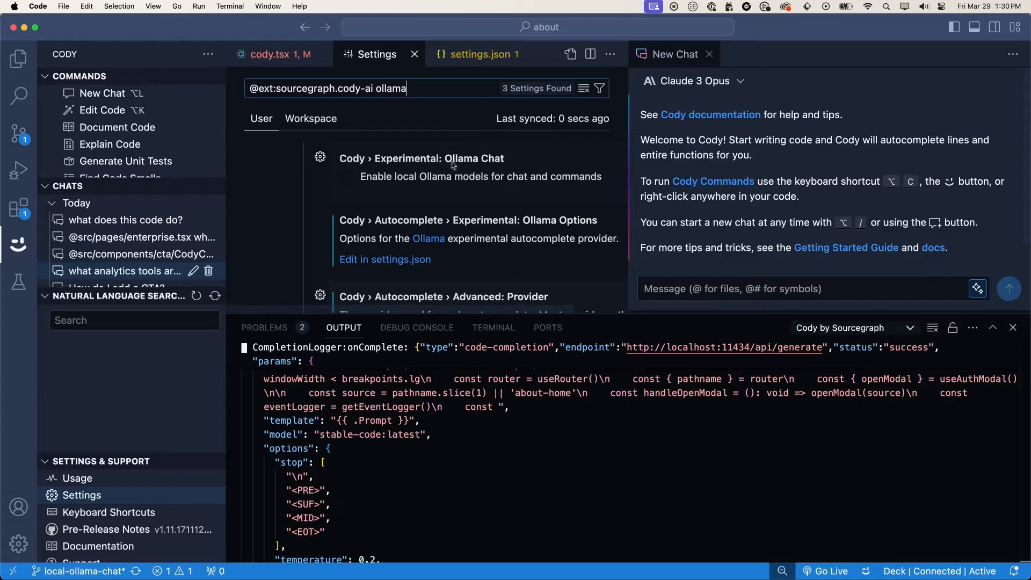
{"action": "left_click", "coordinate": [347, 178]}
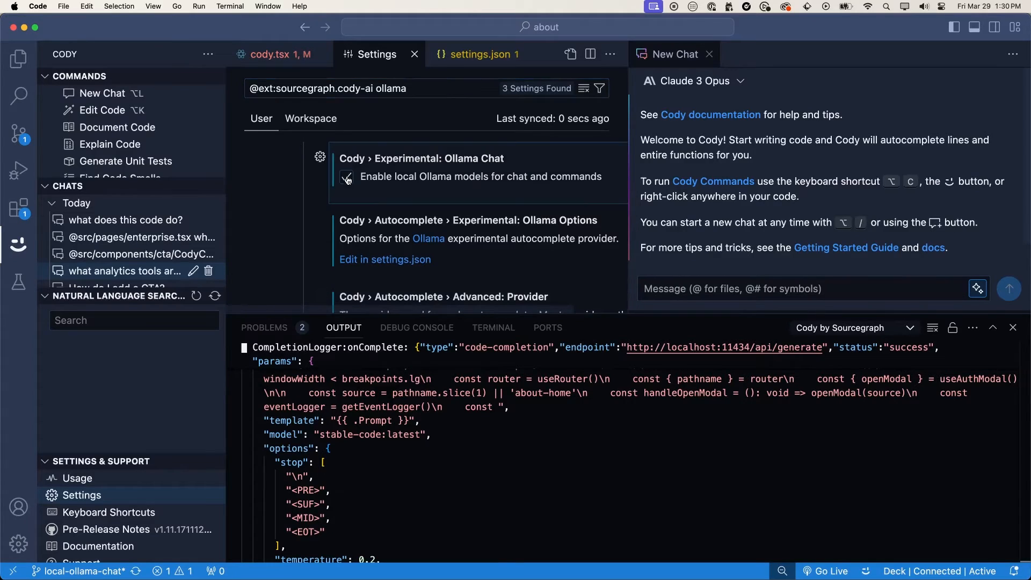
{"action": "left_click", "coordinate": [347, 177]}
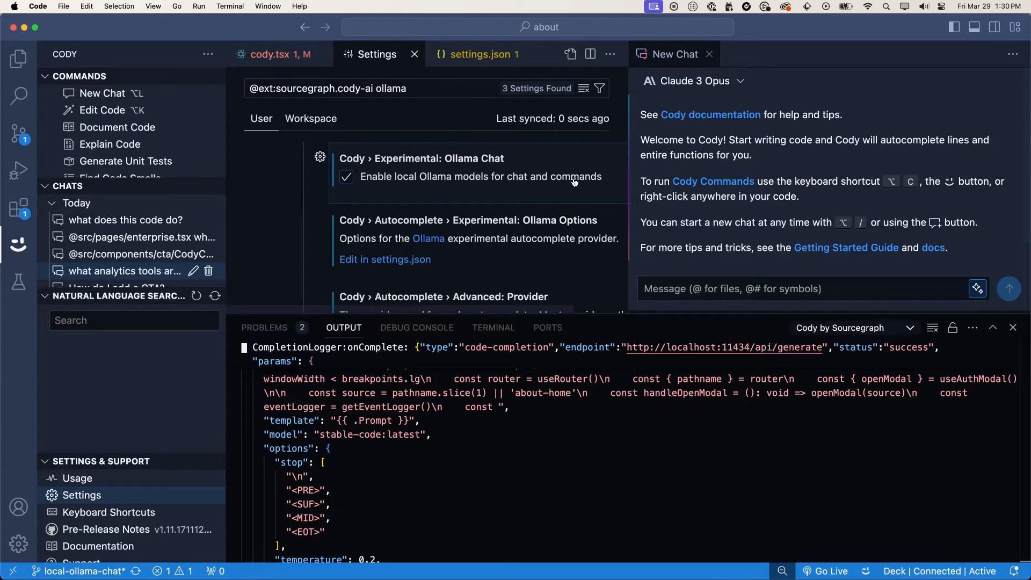
{"action": "mouse_move", "coordinate": [492, 183]}
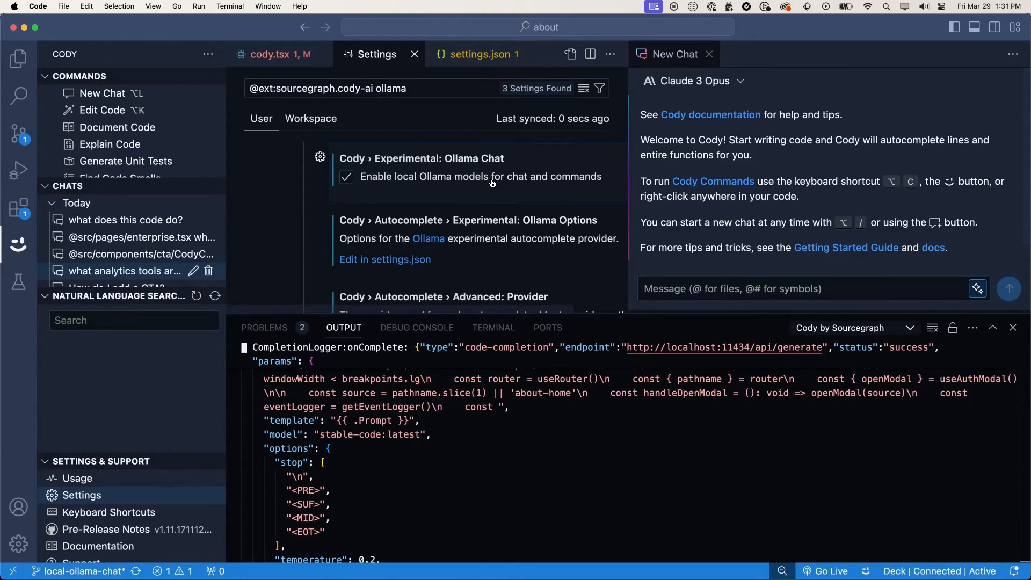
{"action": "mouse_move", "coordinate": [384, 538]}
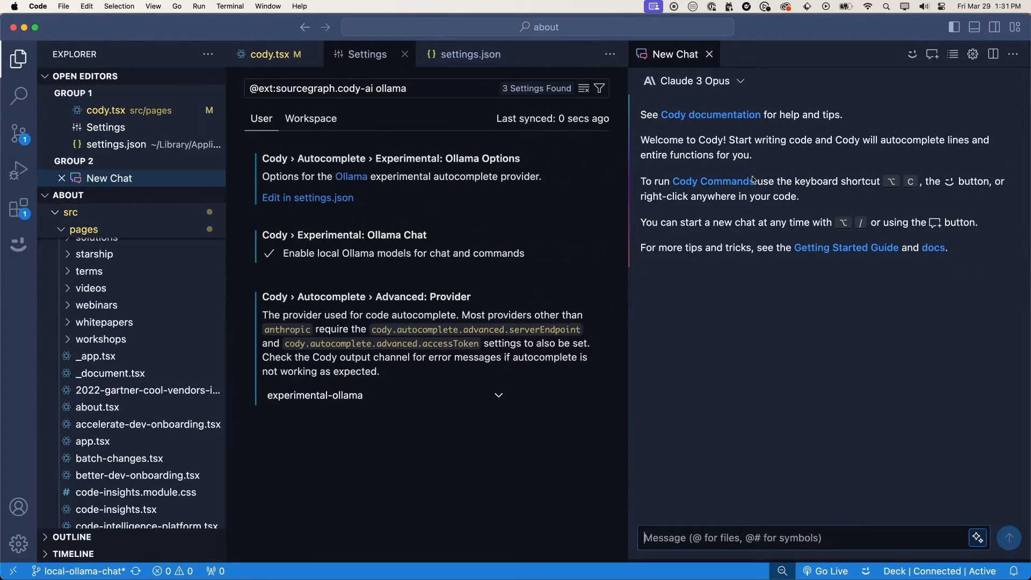
Pick gemma:latest by Ollama from the chat model list for the new chat
{"action": "left_click", "coordinate": [692, 80]}
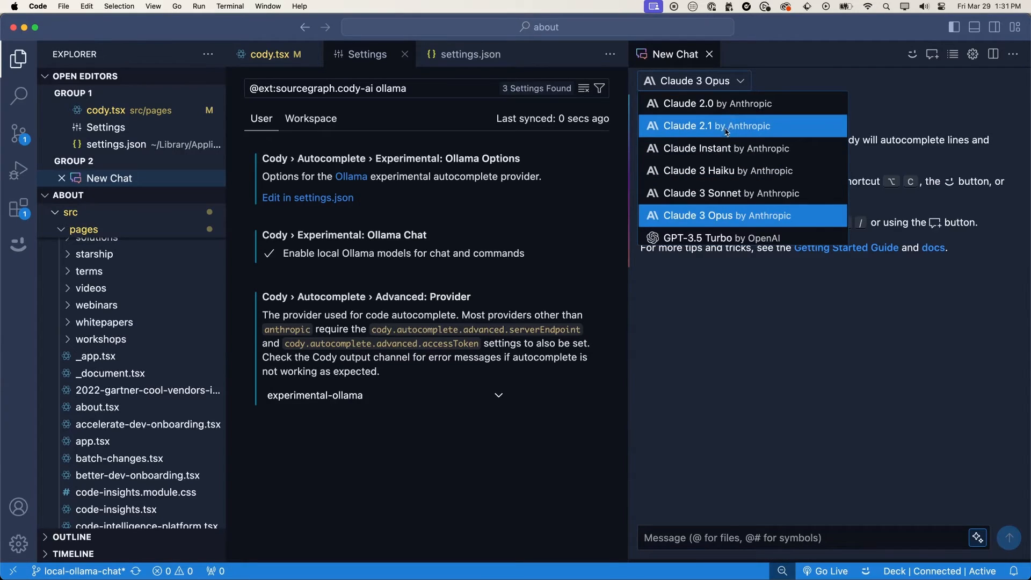
{"action": "mouse_move", "coordinate": [719, 148]}
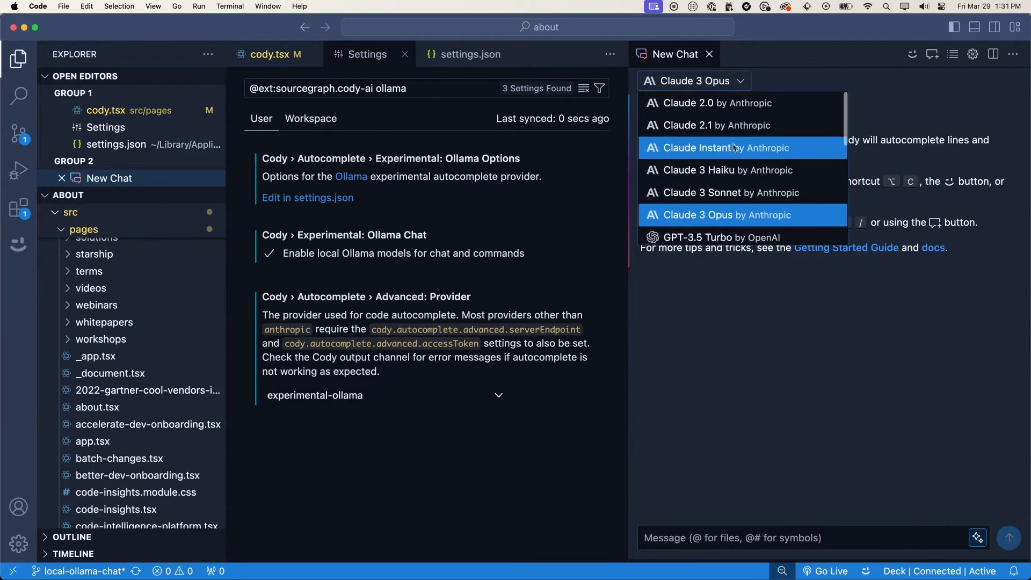
{"action": "scroll", "scroll_direction": "down", "scroll_amount": 3}
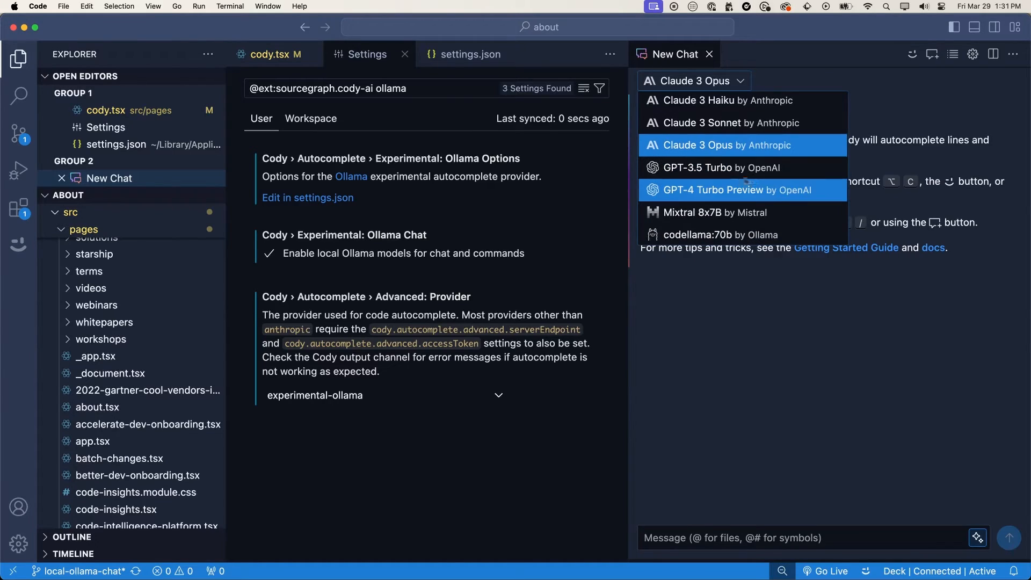
{"action": "scroll", "scroll_direction": "down", "scroll_amount": 3}
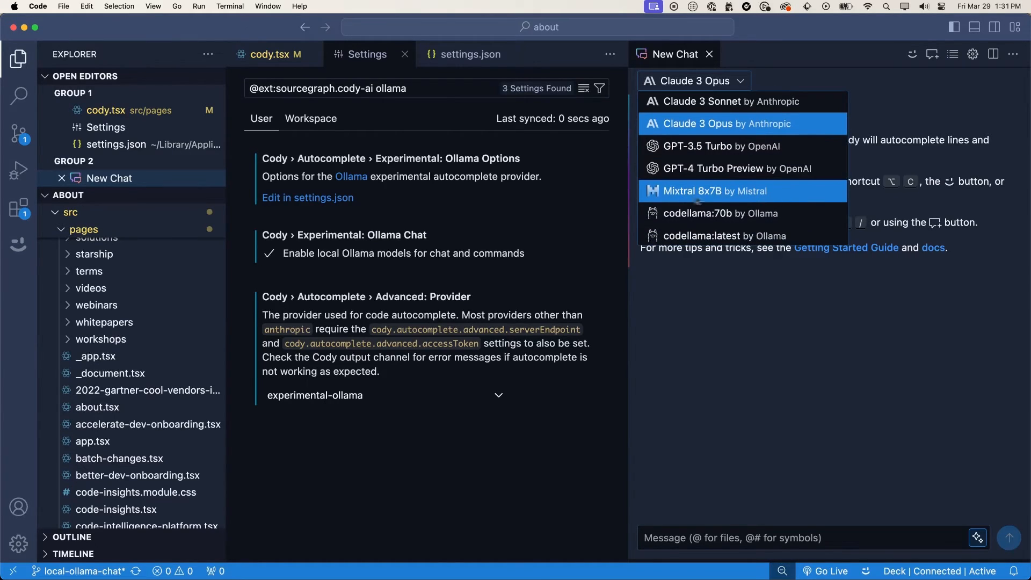
{"action": "scroll", "scroll_direction": "down", "scroll_amount": 3}
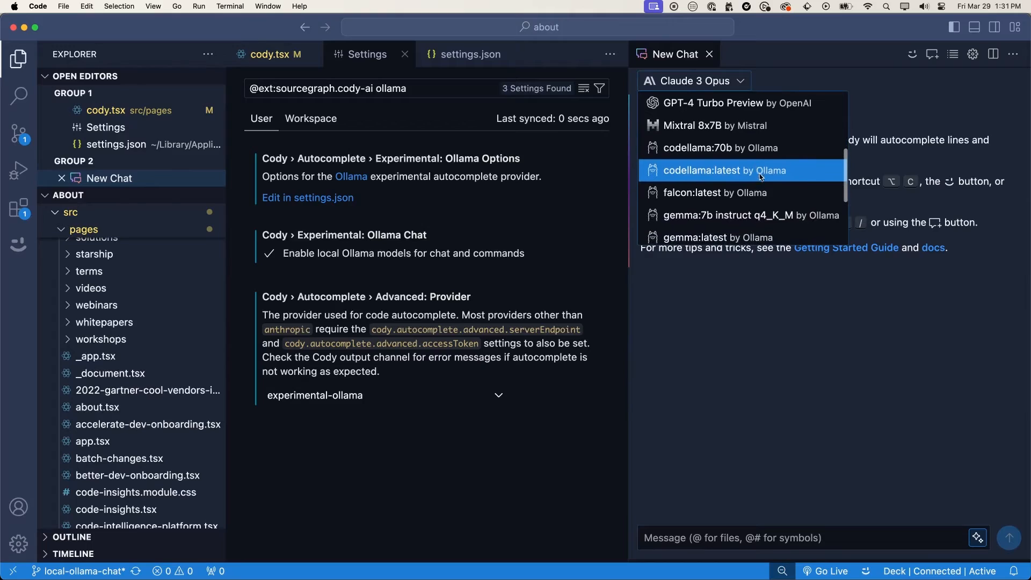
{"action": "scroll", "scroll_direction": "down", "scroll_amount": 3}
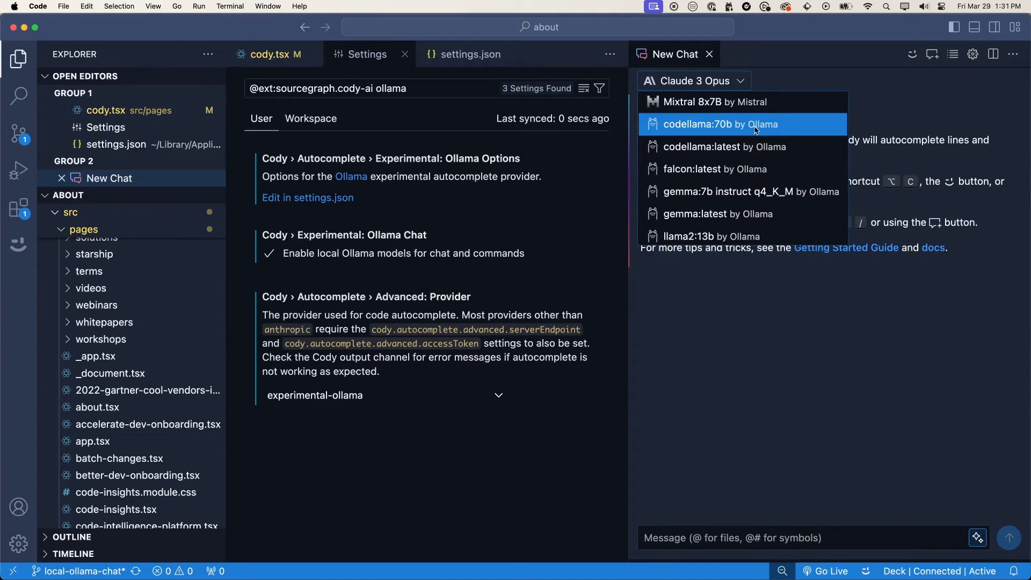
{"action": "mouse_move", "coordinate": [757, 136]}
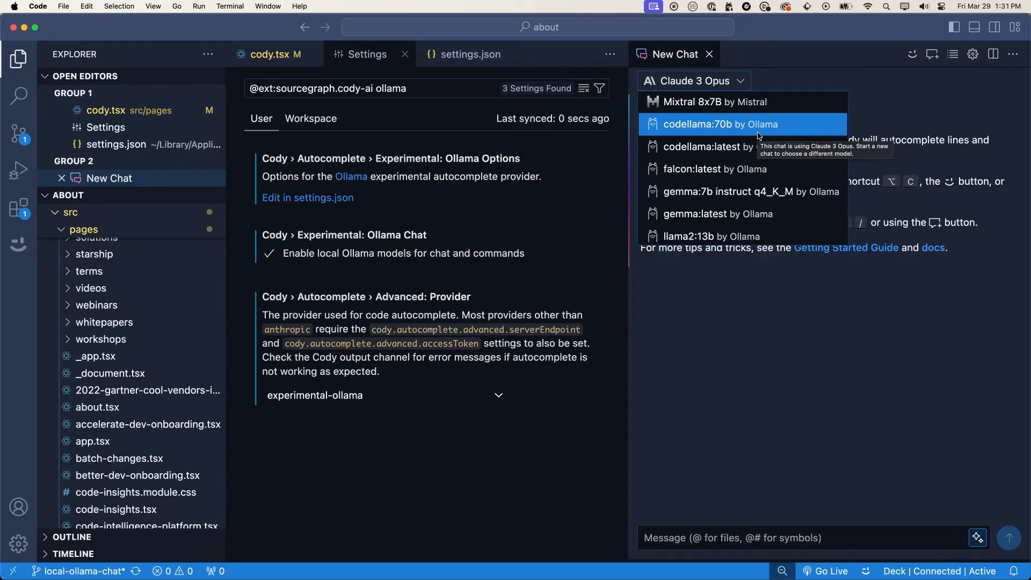
{"action": "mouse_move", "coordinate": [723, 147]}
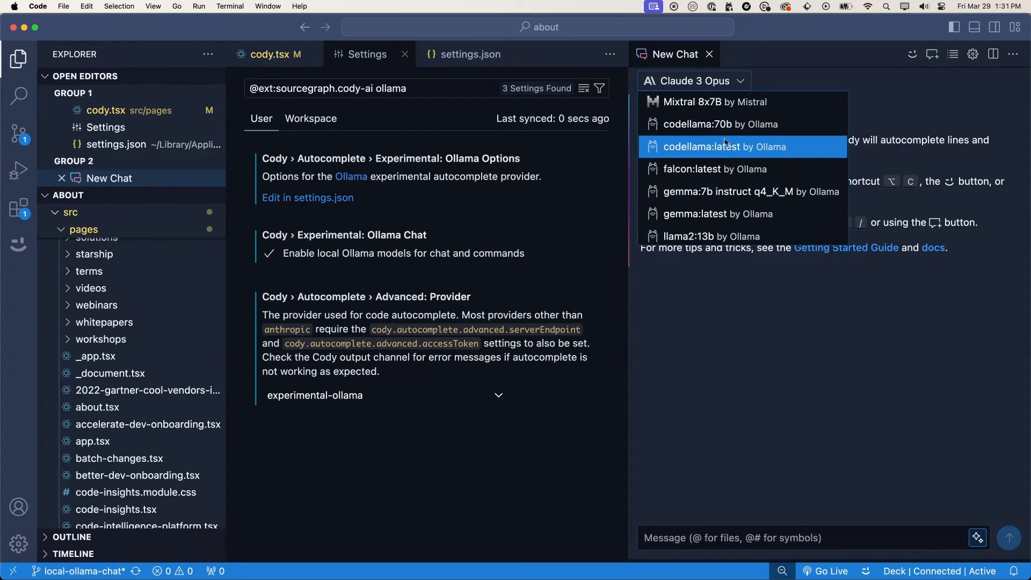
{"action": "scroll", "scroll_direction": "down", "scroll_amount": 3}
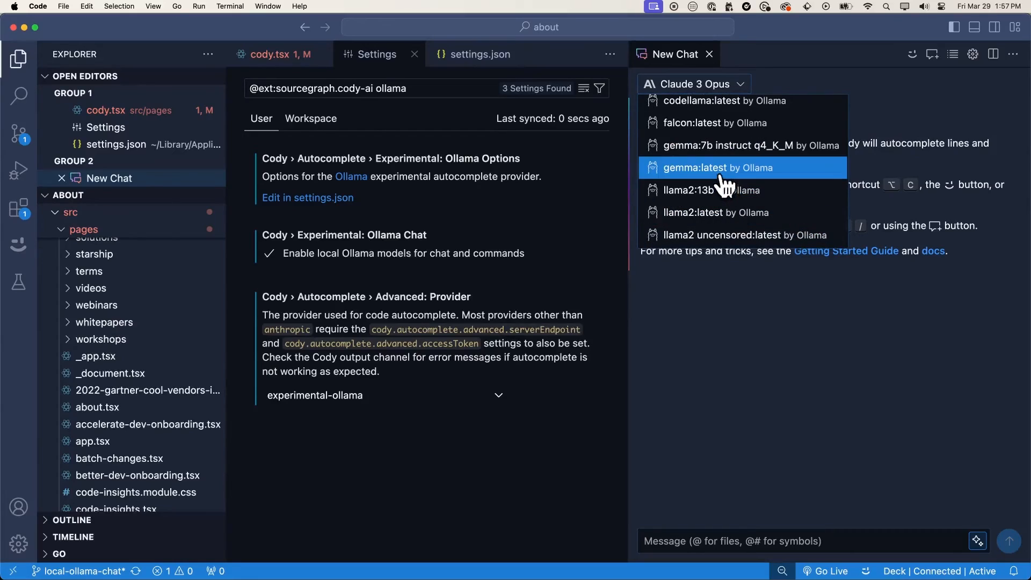
{"action": "left_click", "coordinate": [717, 167]}
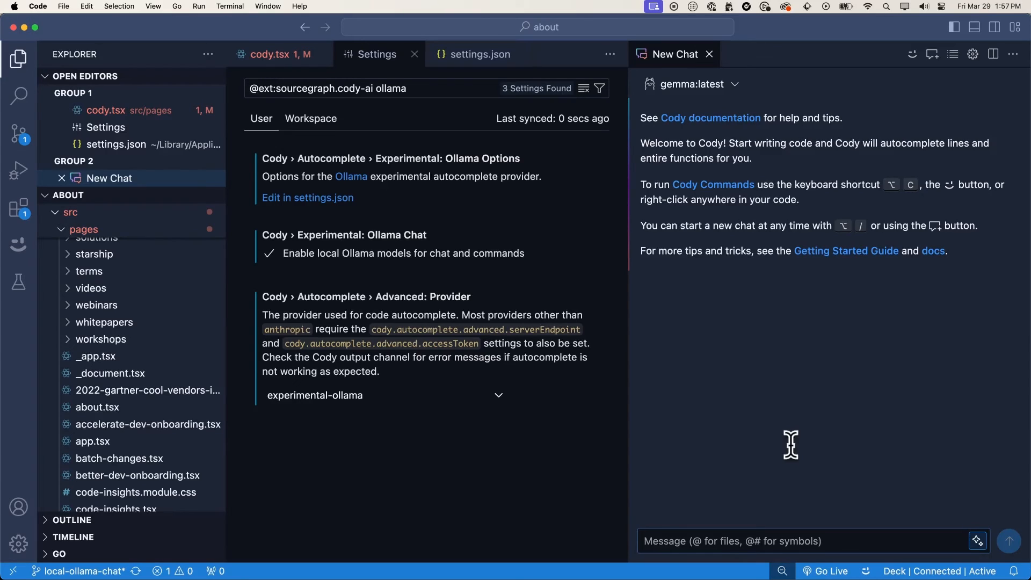
{"action": "type", "text": "@"}
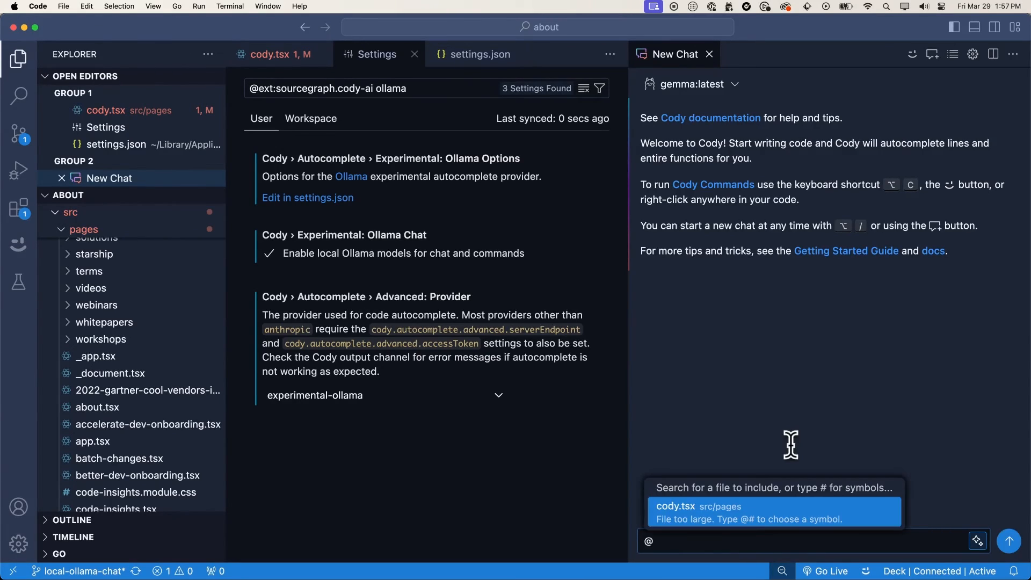
{"action": "type", "text": "codyCTA"}
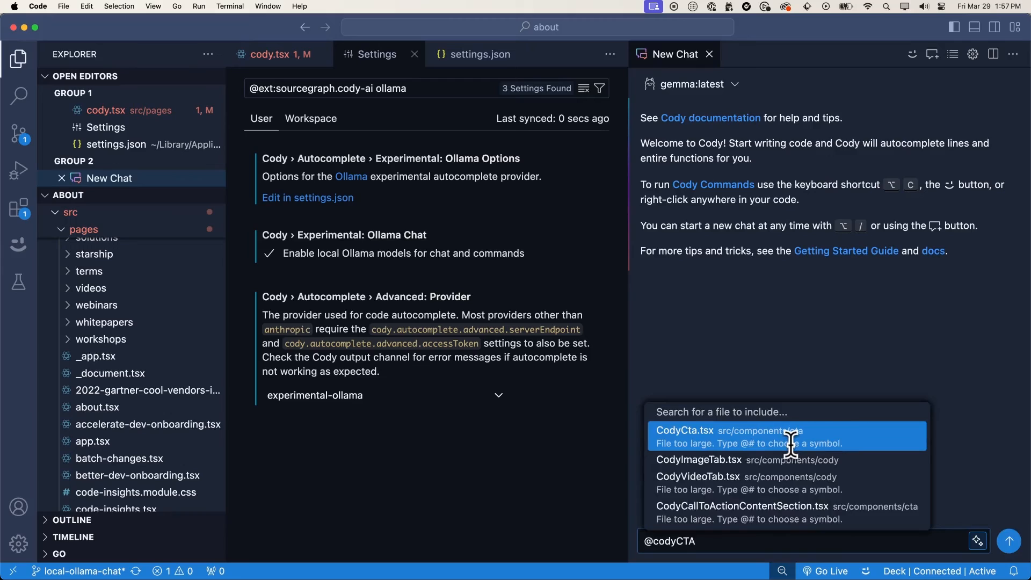
{"action": "left_click", "coordinate": [685, 429]}
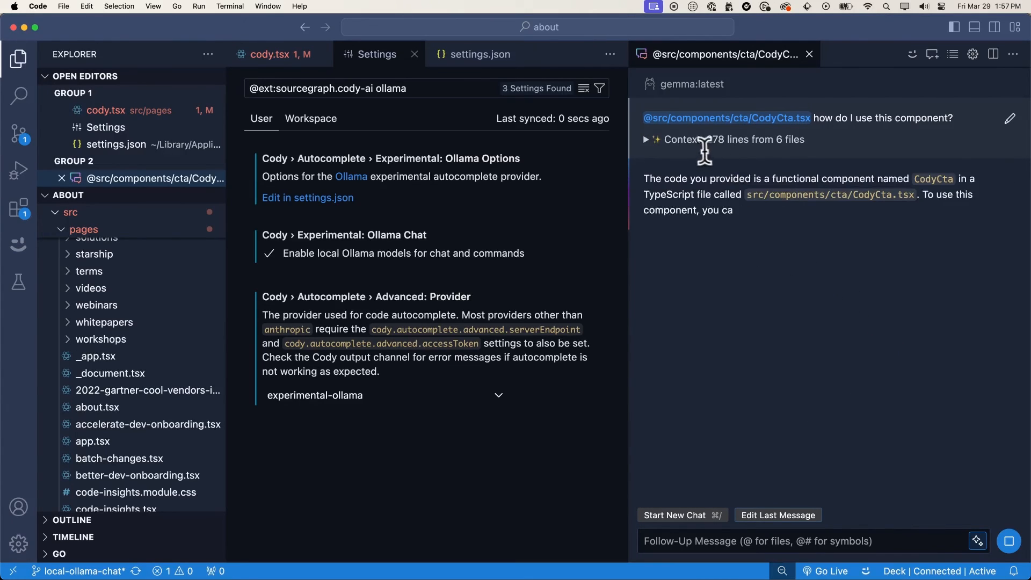
{"action": "left_click", "coordinate": [664, 138]}
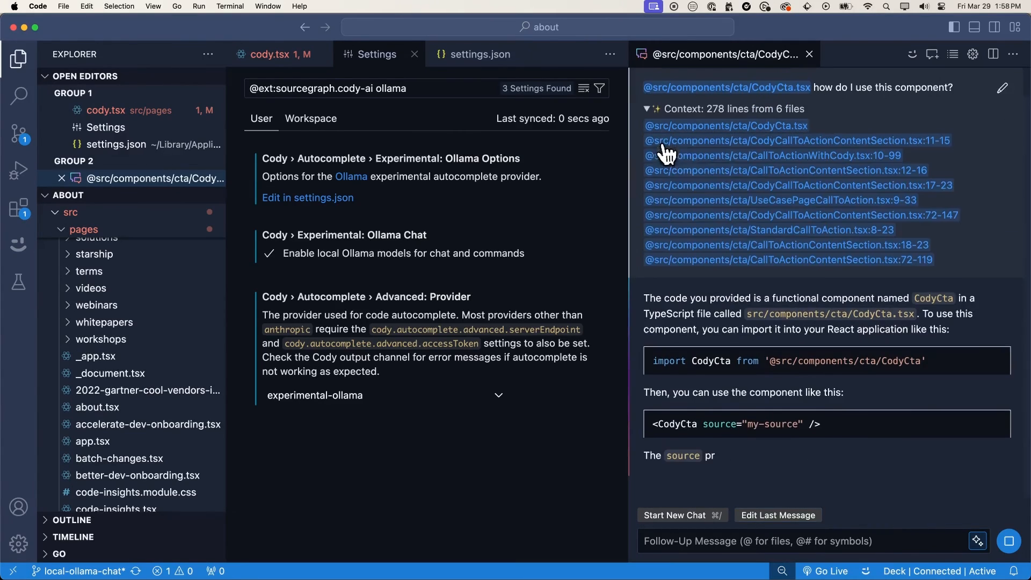
{"action": "scroll", "scroll_direction": "down", "scroll_amount": 3}
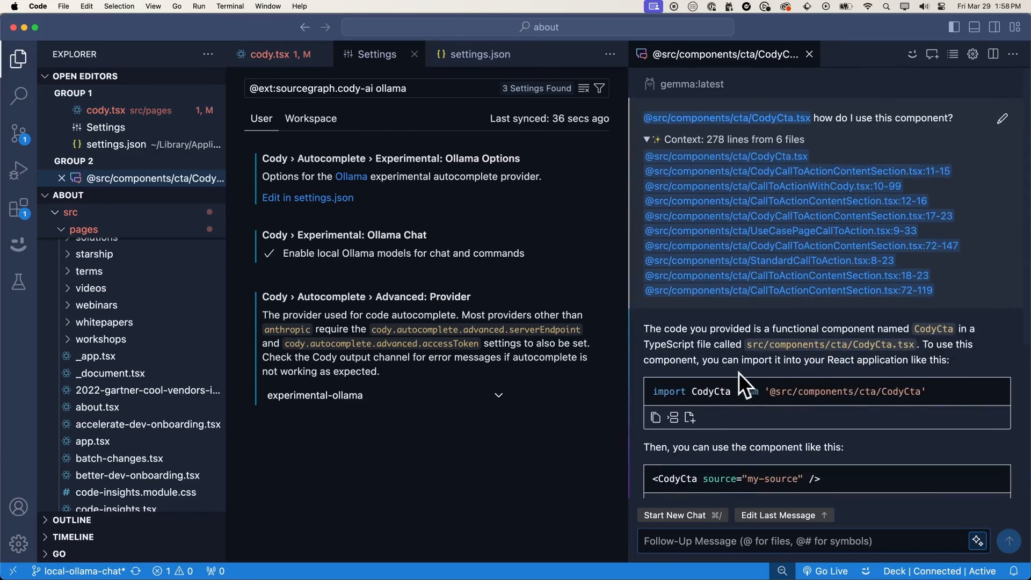
{"action": "mouse_move", "coordinate": [755, 385]}
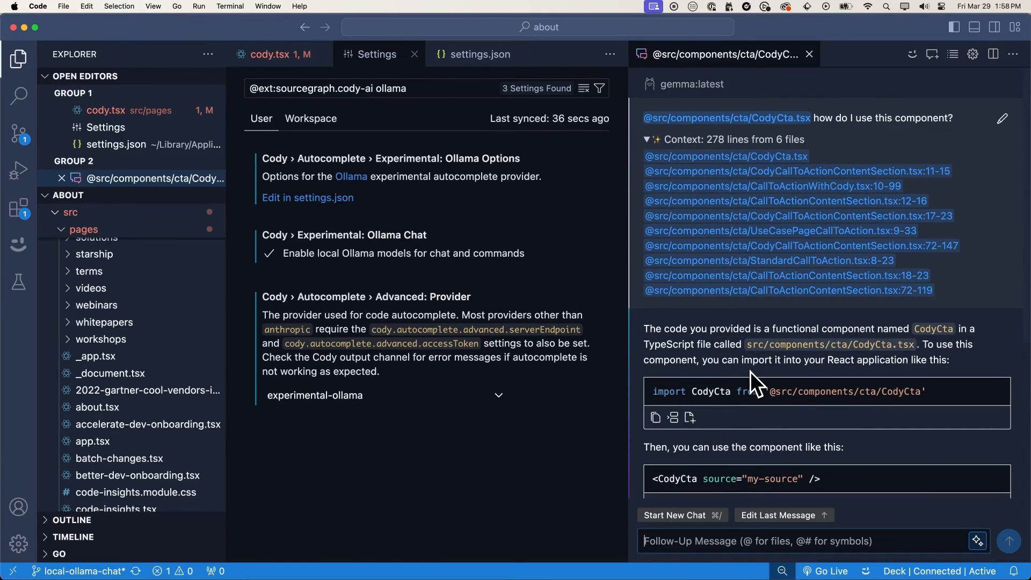